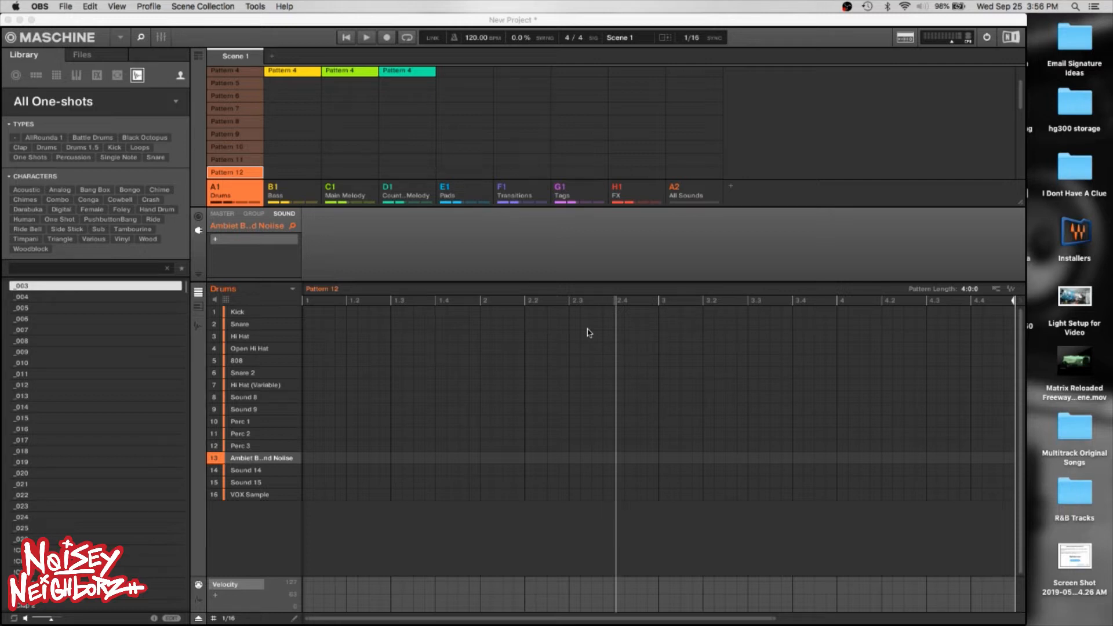
{"action": "mouse_move", "coordinate": [698, 312]}
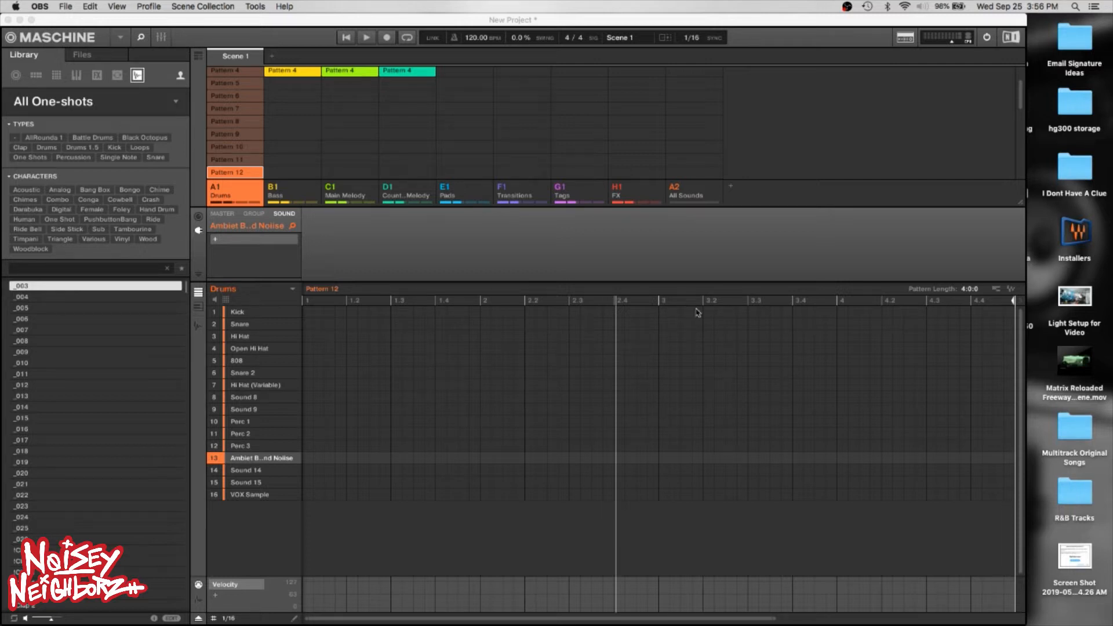
{"action": "mouse_move", "coordinate": [736, 254]}
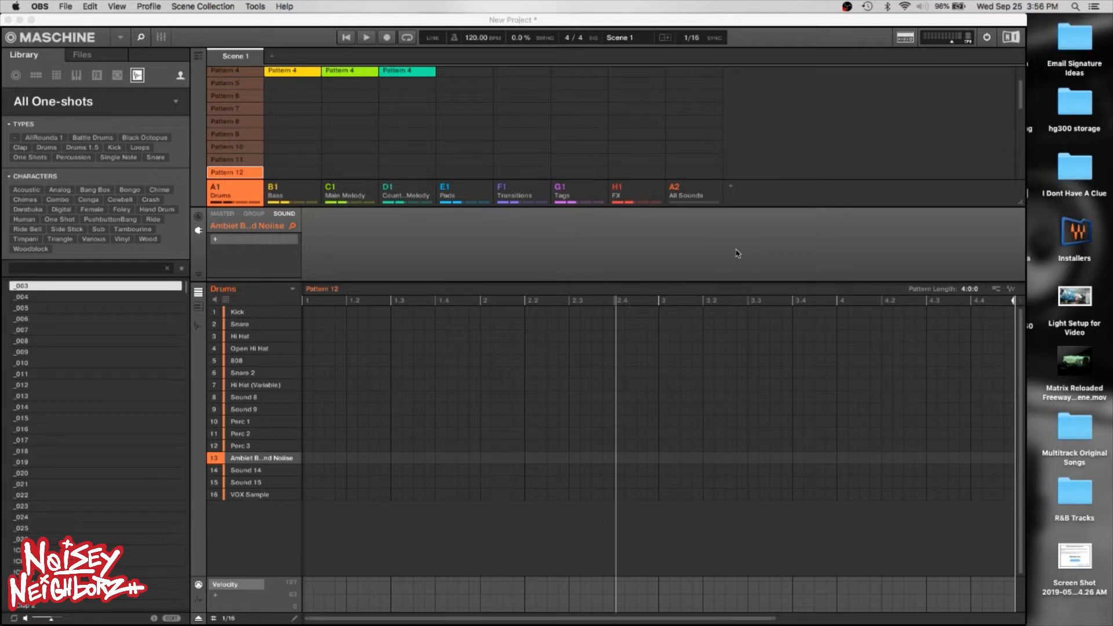
{"action": "mouse_move", "coordinate": [527, 363]}
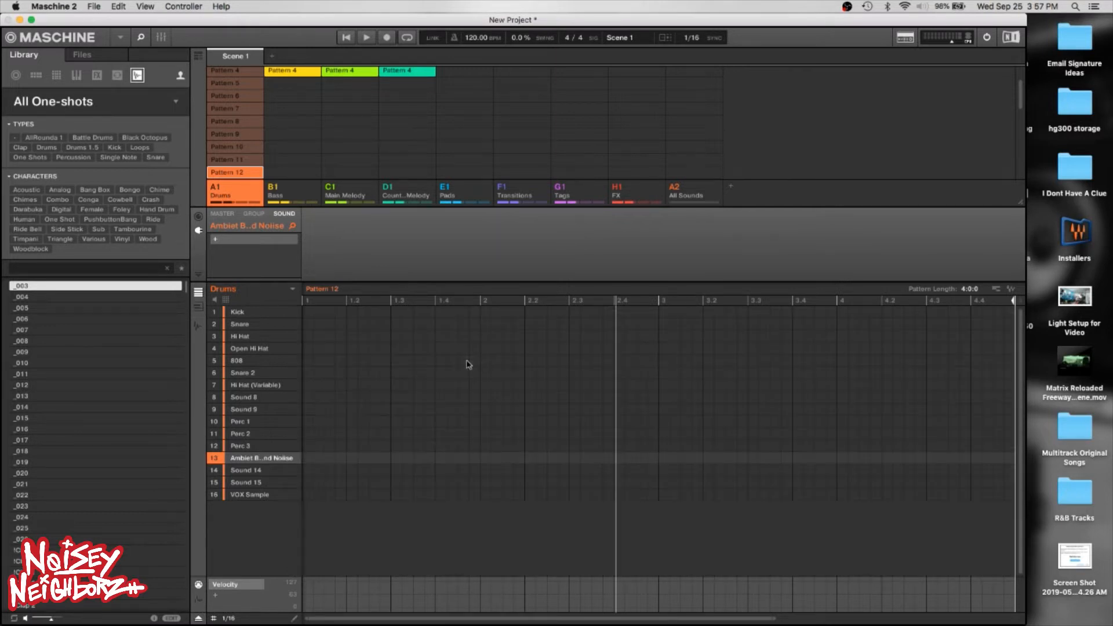
Select Hi Hat (Variable), Snare, then Sound 9 to show its Pattern 12 notes in piano roll.
{"action": "left_click", "coordinate": [255, 385]}
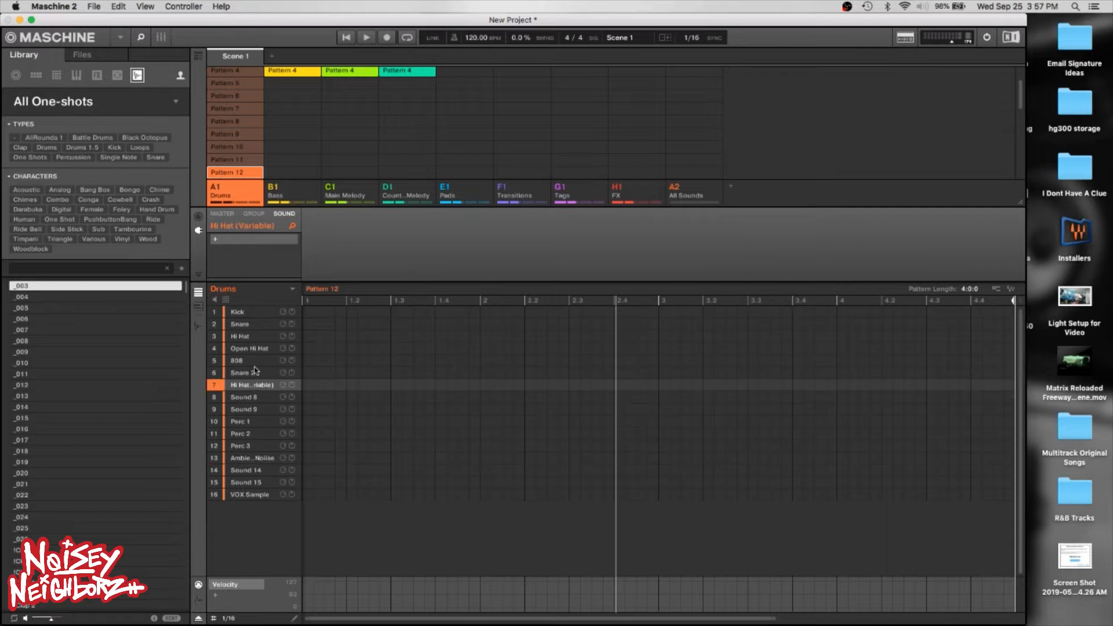
{"action": "left_click", "coordinate": [239, 324]}
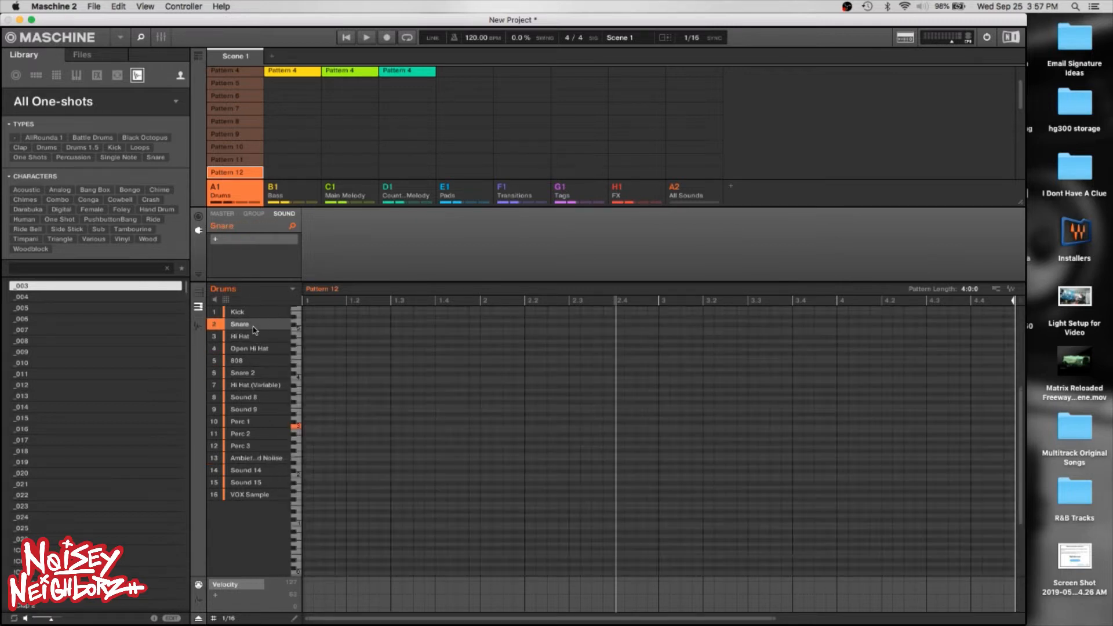
{"action": "mouse_move", "coordinate": [448, 424]}
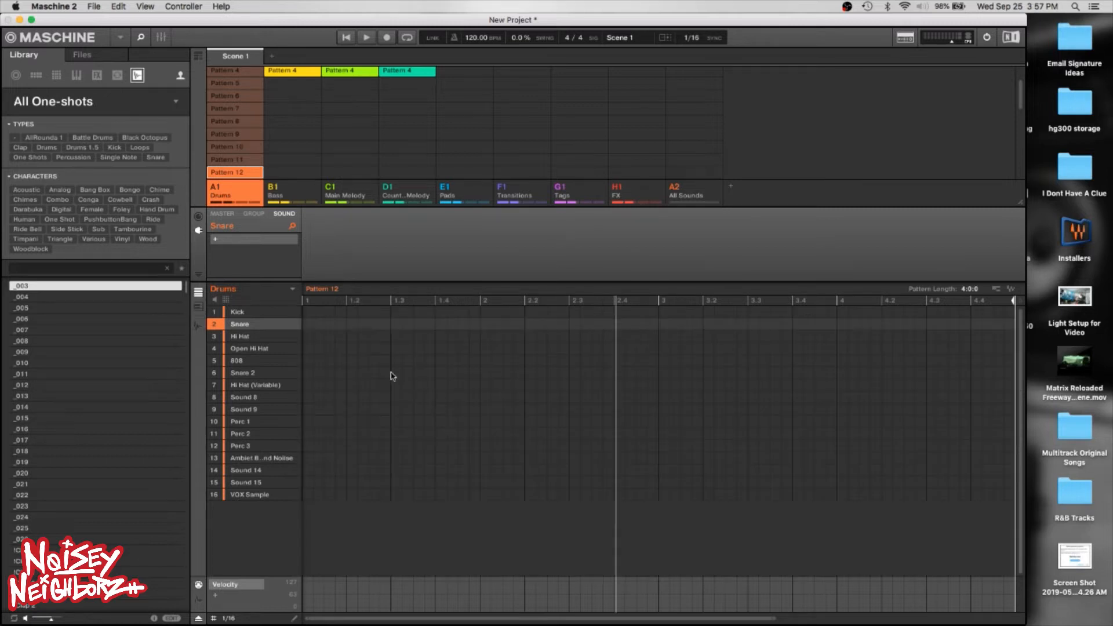
{"action": "mouse_move", "coordinate": [609, 393]}
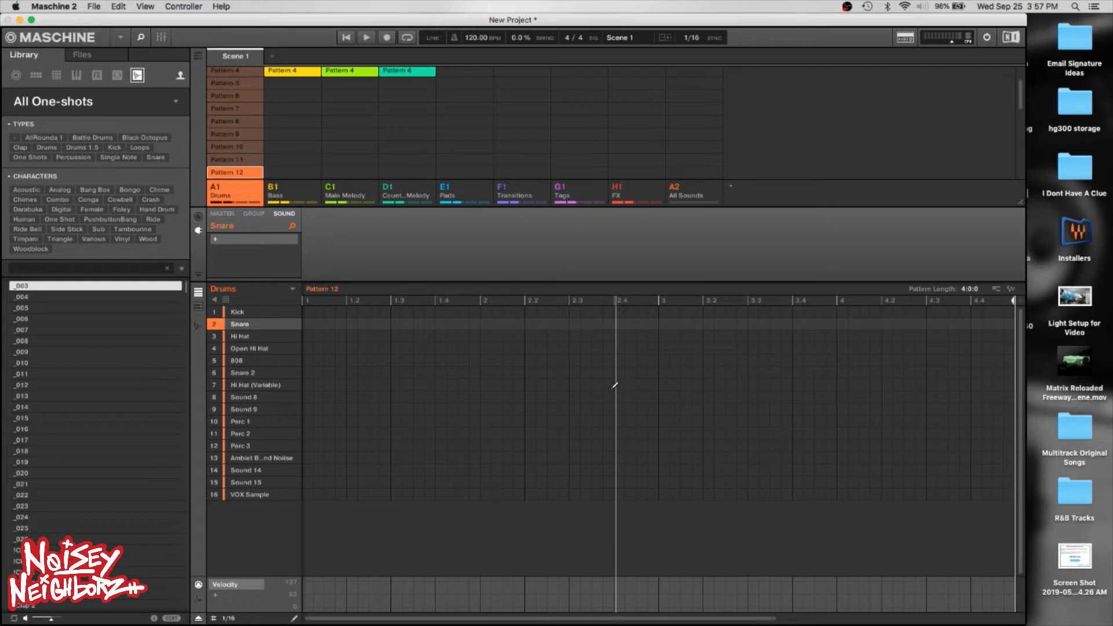
{"action": "left_click", "coordinate": [248, 348]}
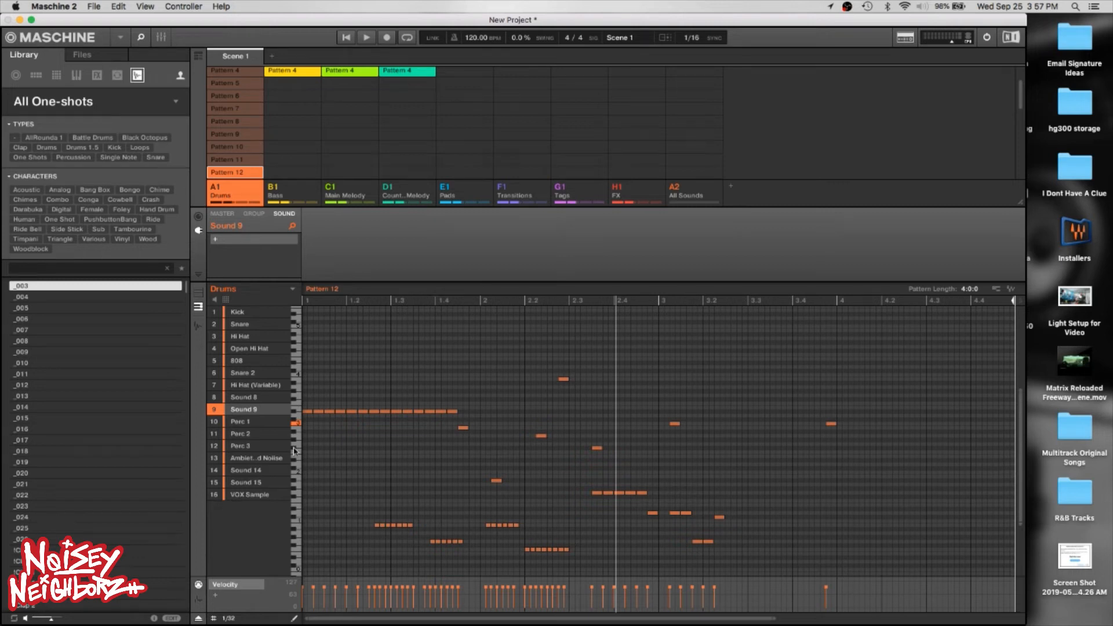
{"action": "mouse_move", "coordinate": [417, 461]}
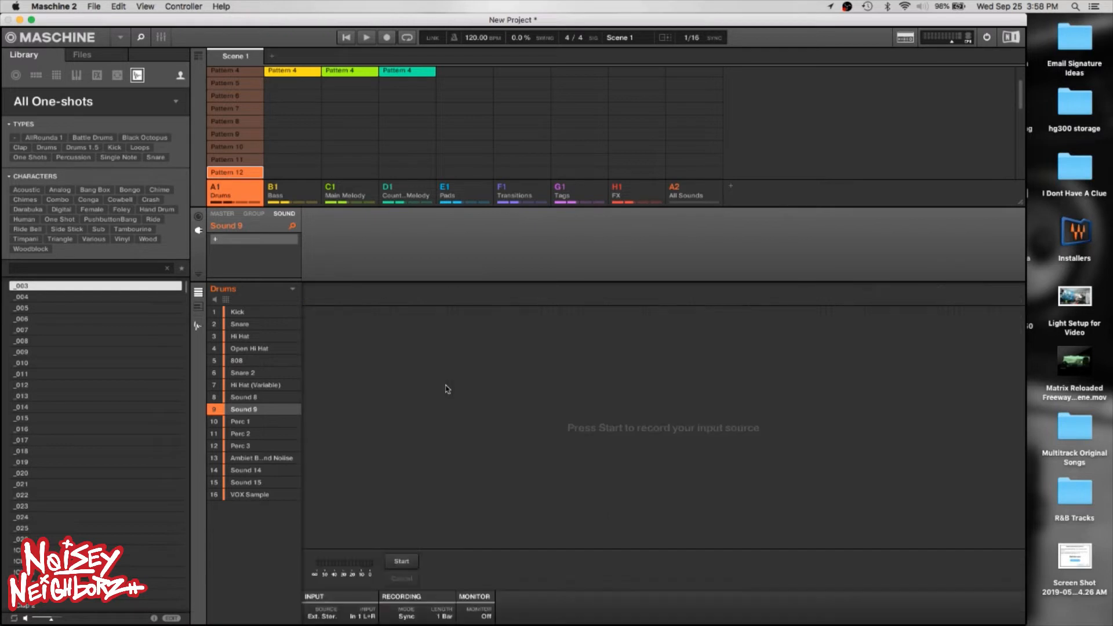
{"action": "mouse_move", "coordinate": [445, 390]}
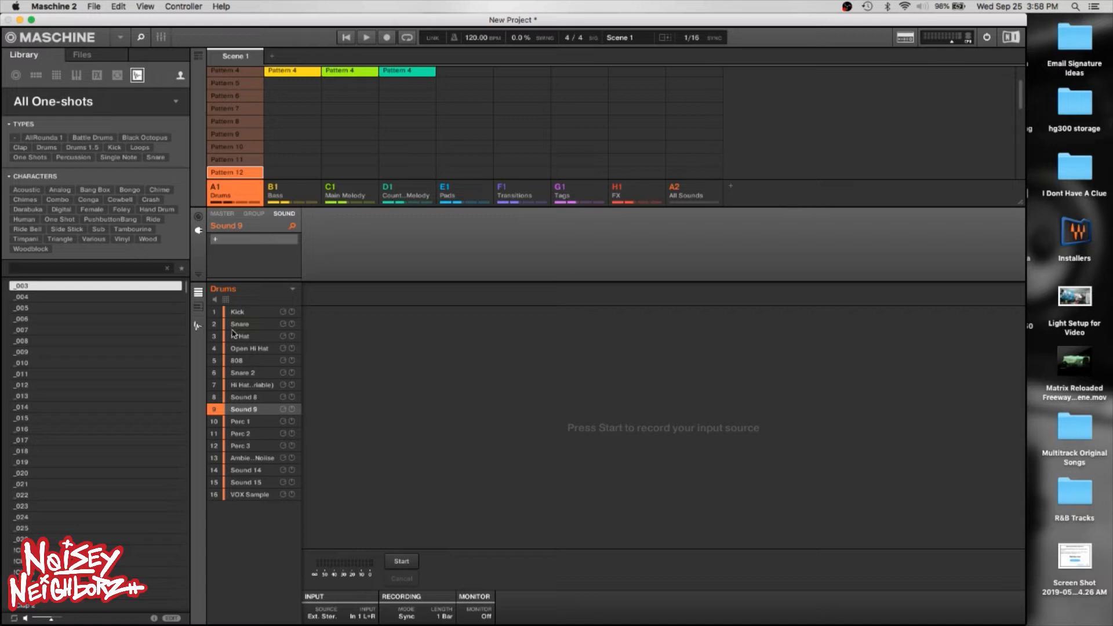
Select the Kick sound, switch to the Tags group and show its sample recording page.
{"action": "left_click", "coordinate": [237, 311]}
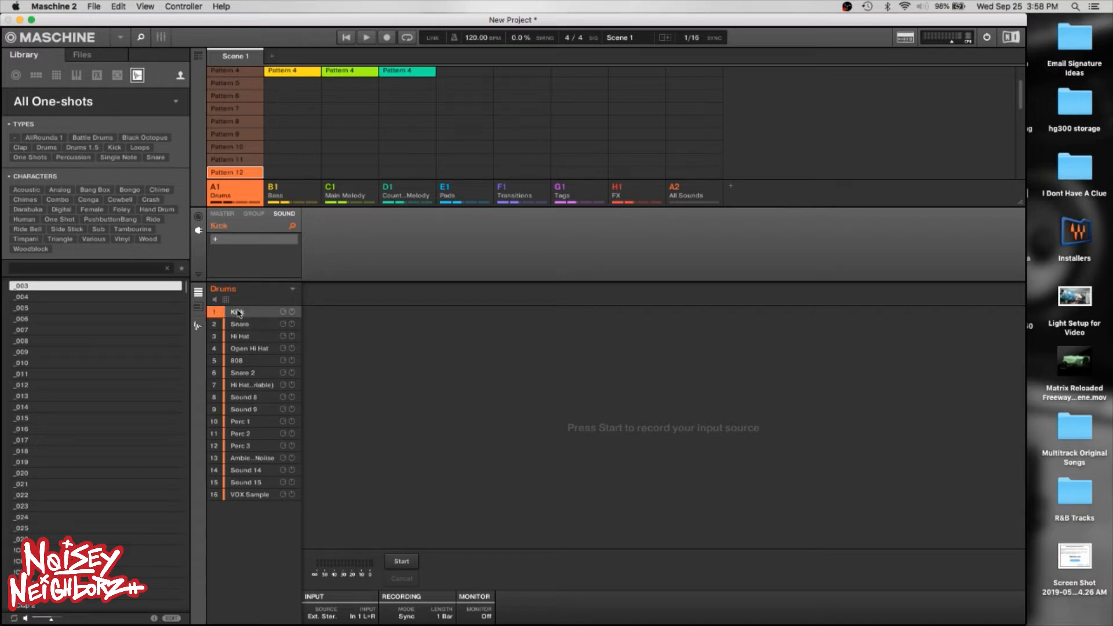
{"action": "left_click", "coordinate": [577, 191]}
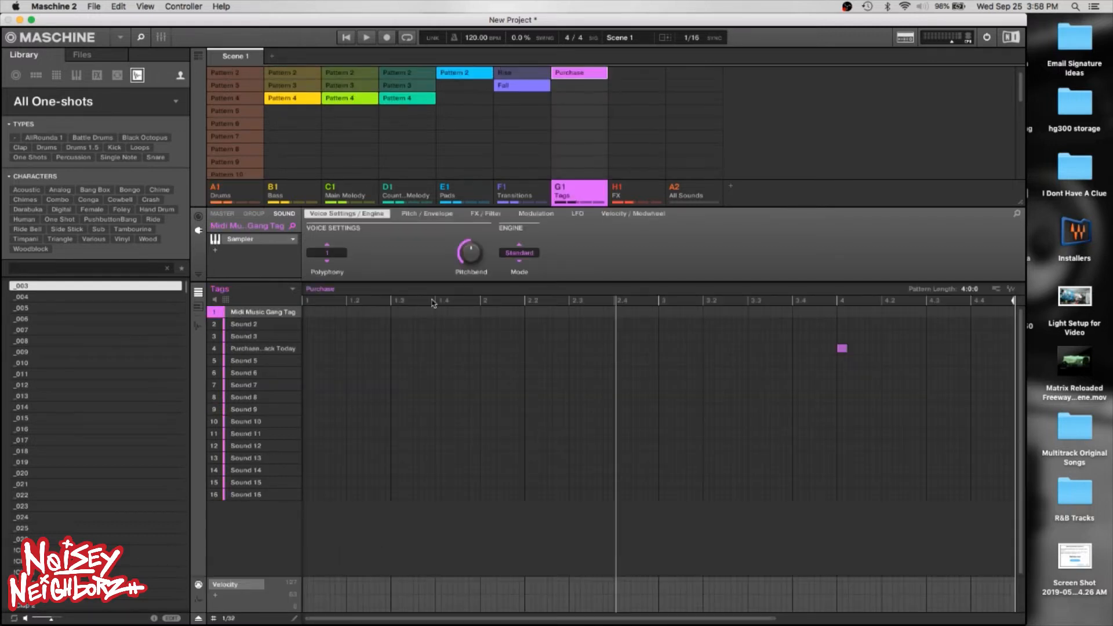
{"action": "left_click", "coordinate": [320, 289]}
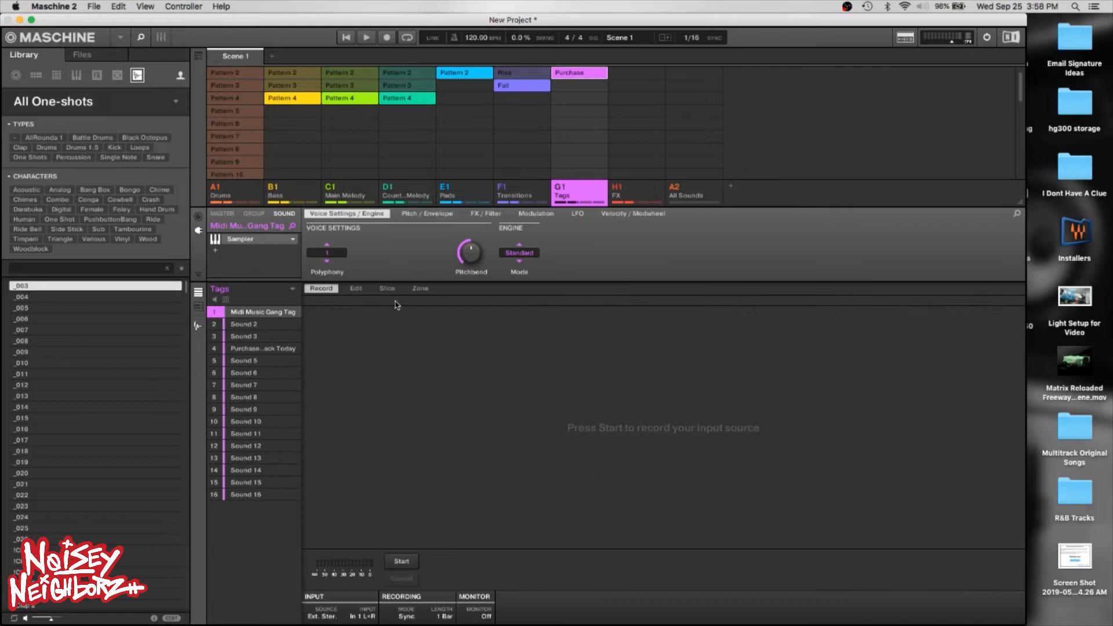
Browse the Slice and Record pages, ending on the Midi Music Gang Tag waveform editor.
{"action": "left_click", "coordinate": [387, 287]}
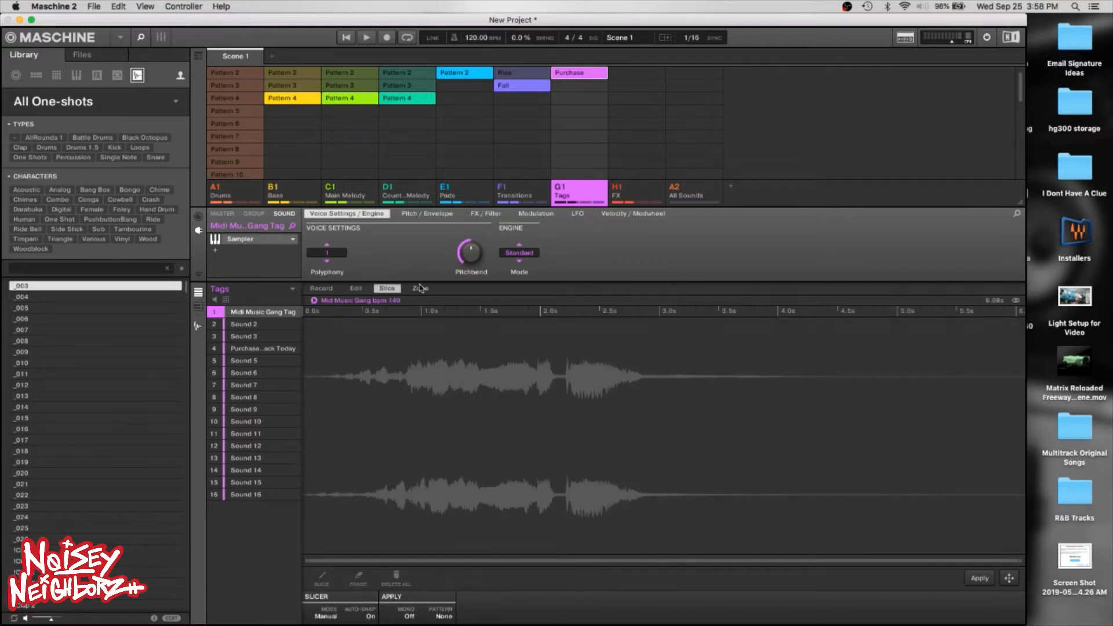
{"action": "left_click", "coordinate": [321, 289]}
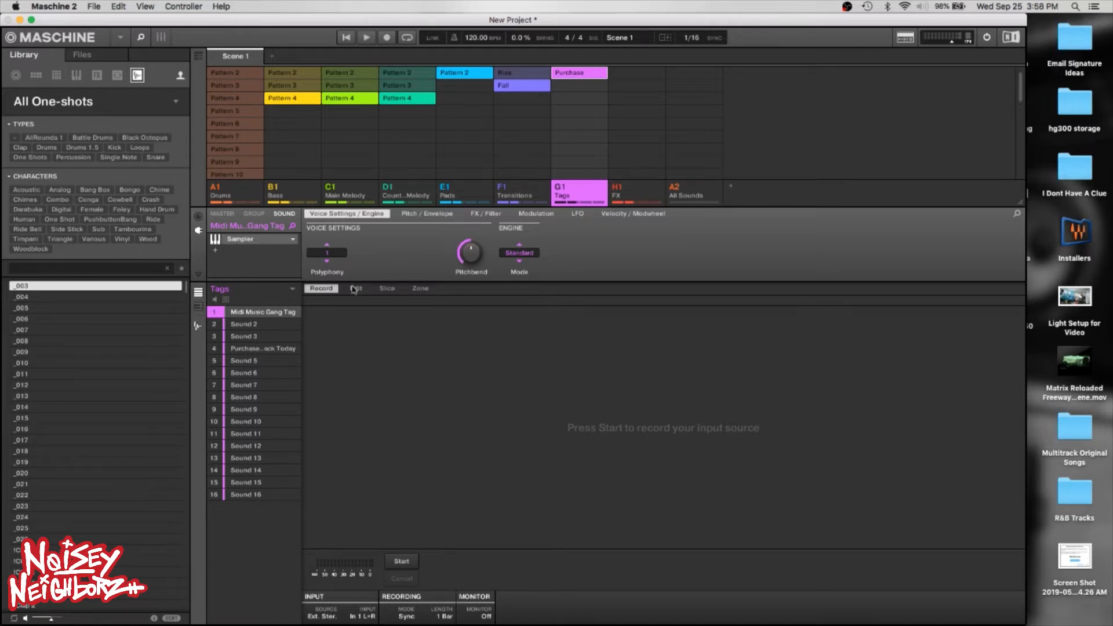
{"action": "left_click", "coordinate": [356, 289]}
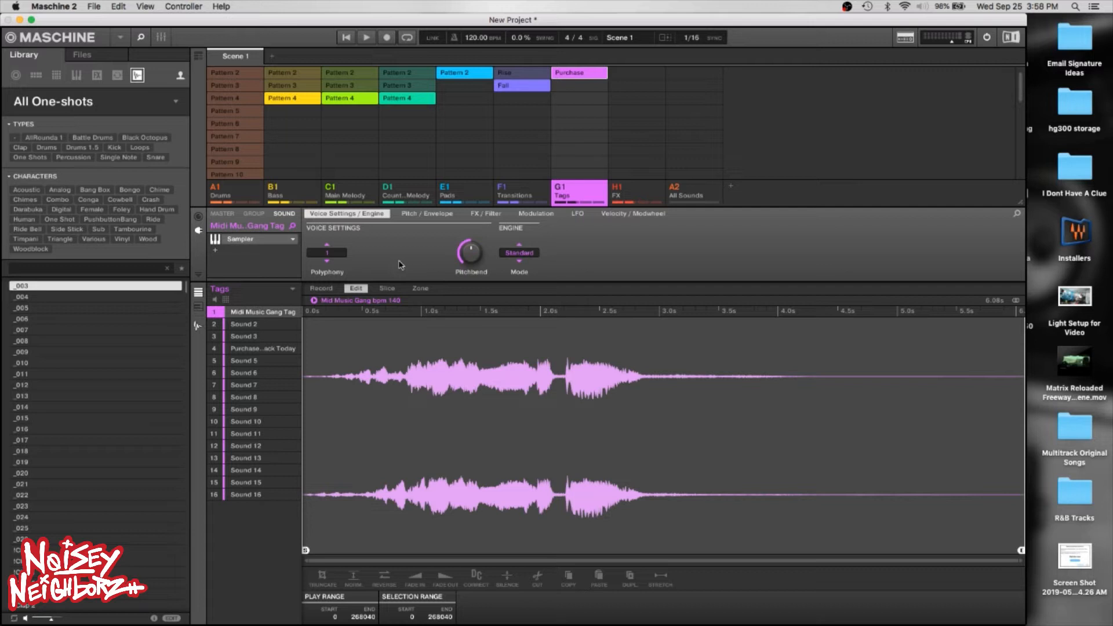
{"action": "mouse_move", "coordinate": [452, 307]}
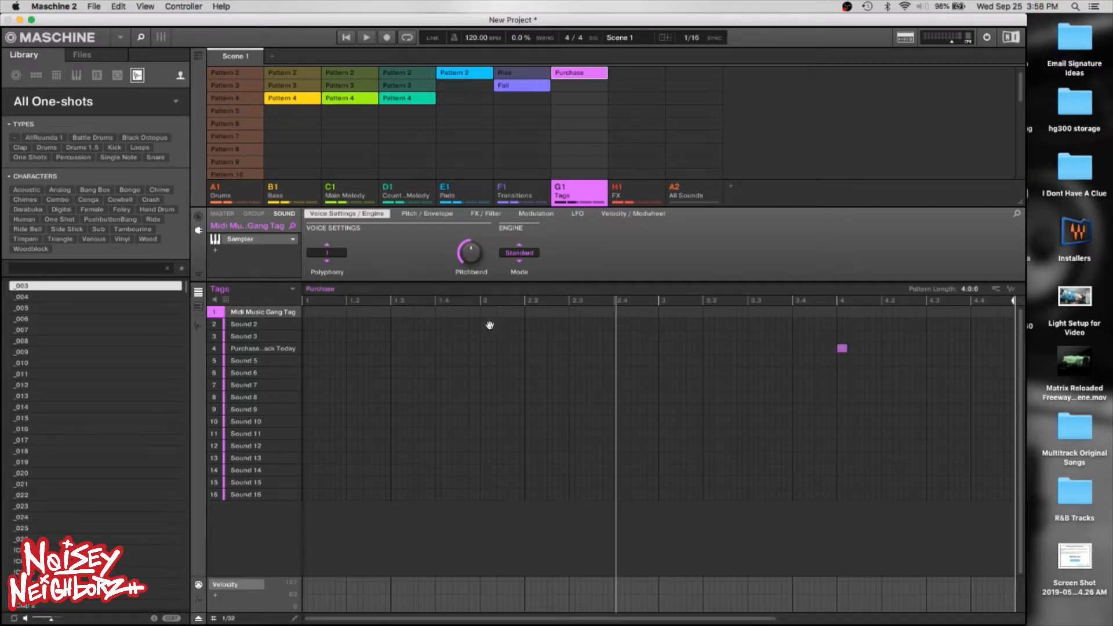
{"action": "mouse_move", "coordinate": [484, 334]}
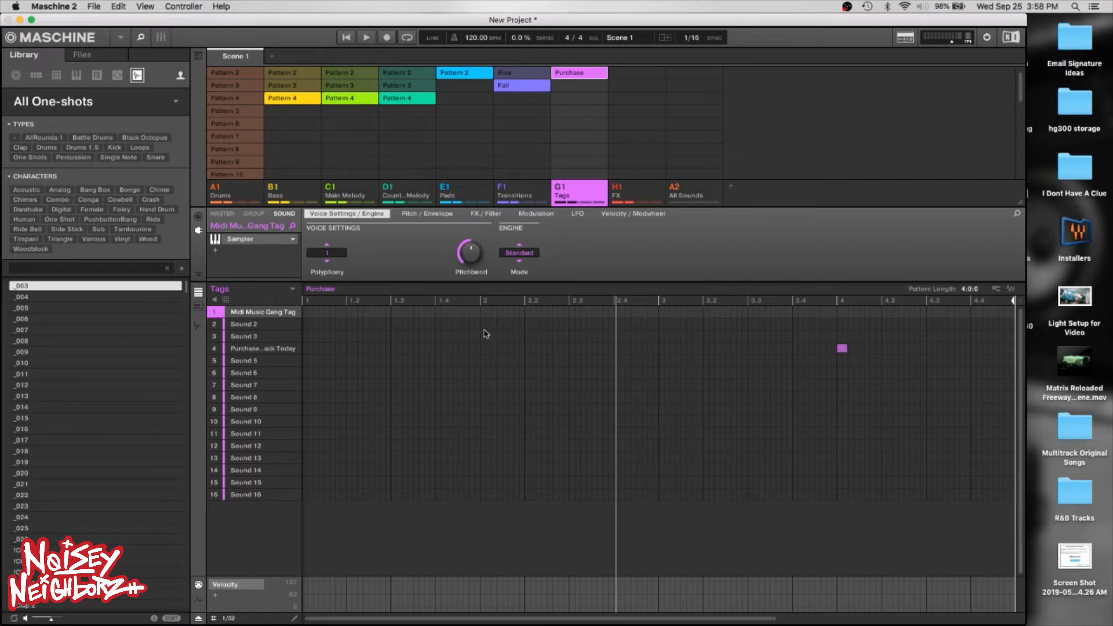
{"action": "mouse_move", "coordinate": [466, 382]}
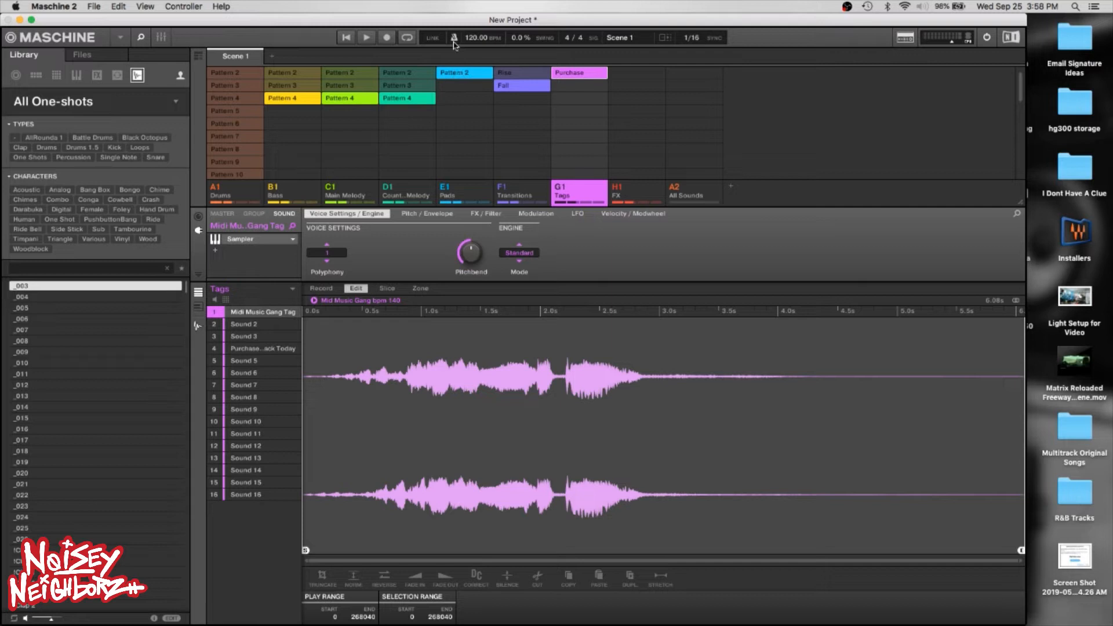
{"action": "mouse_move", "coordinate": [449, 38]}
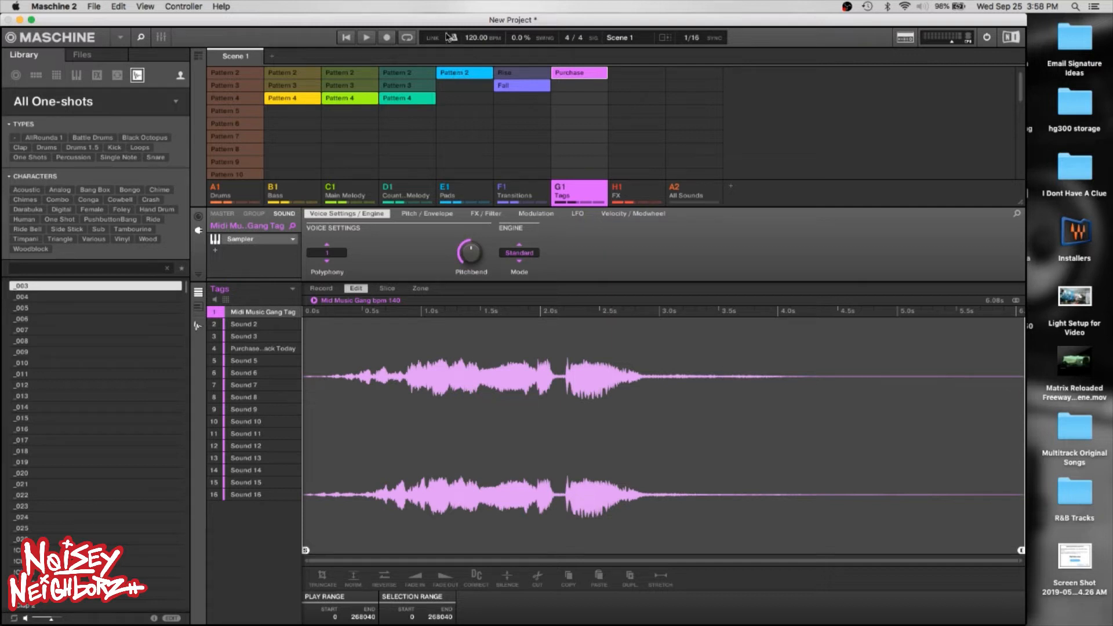
{"action": "mouse_move", "coordinate": [455, 41]}
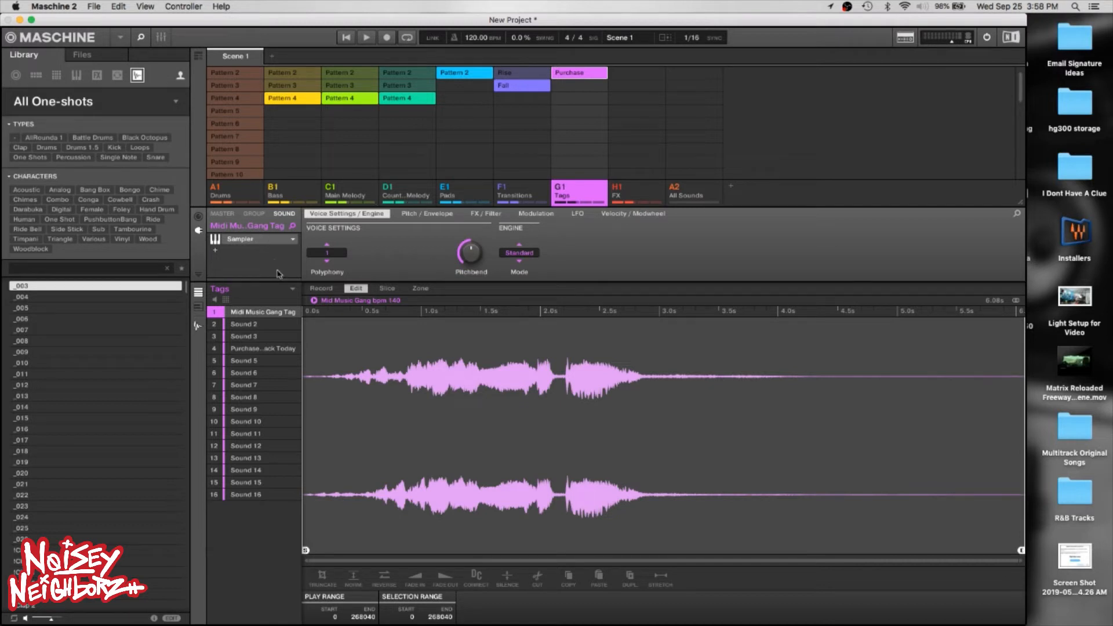
{"action": "mouse_move", "coordinate": [264, 241]}
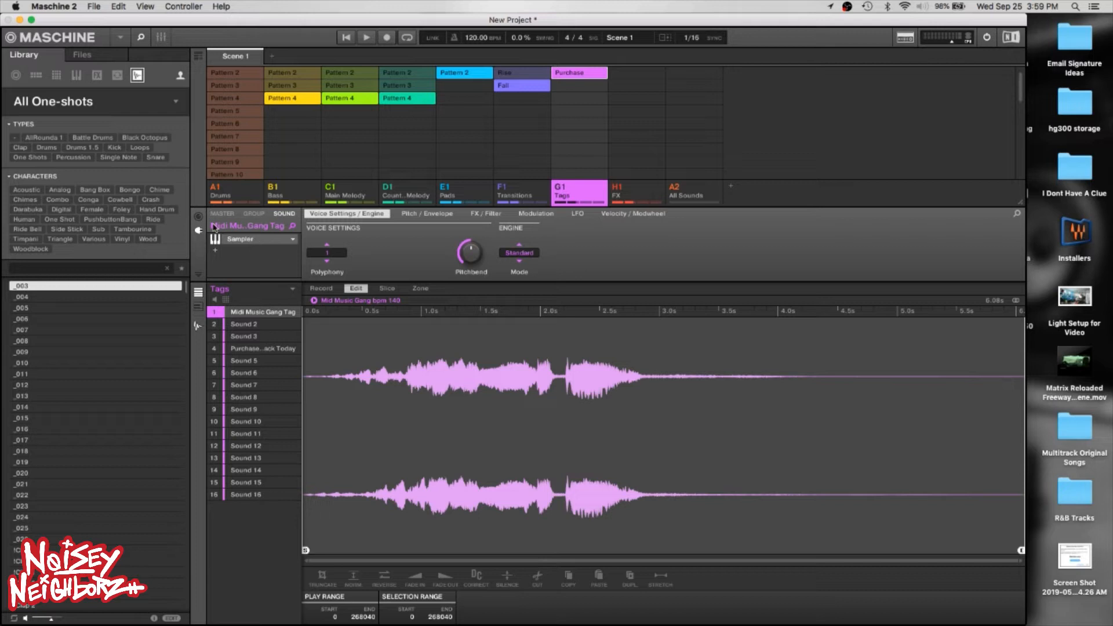
{"action": "mouse_move", "coordinate": [244, 248]}
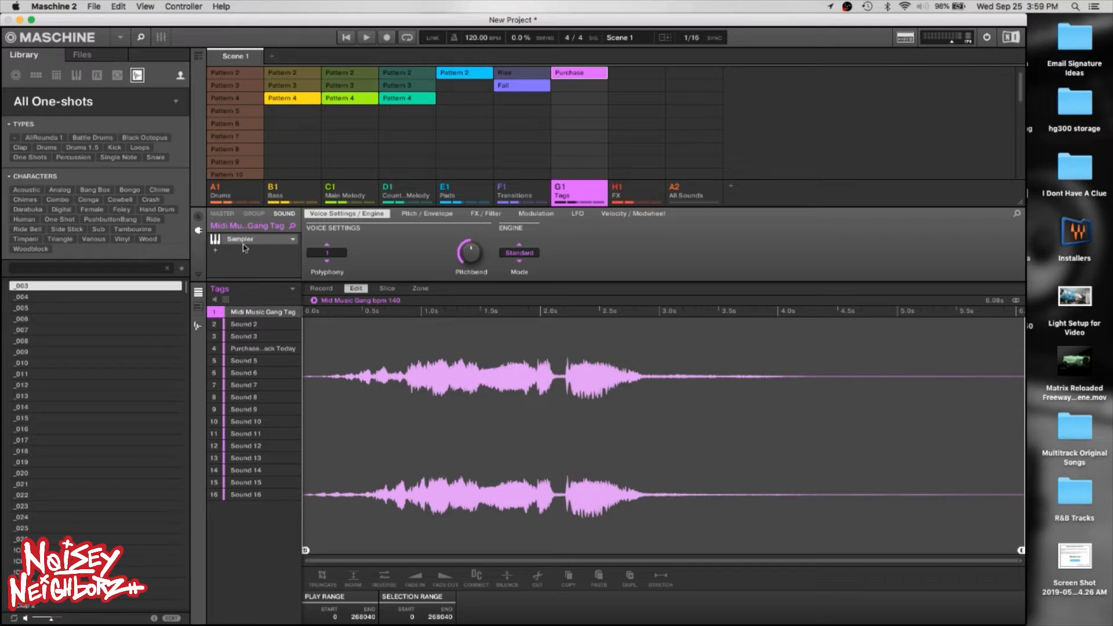
{"action": "mouse_move", "coordinate": [211, 248]}
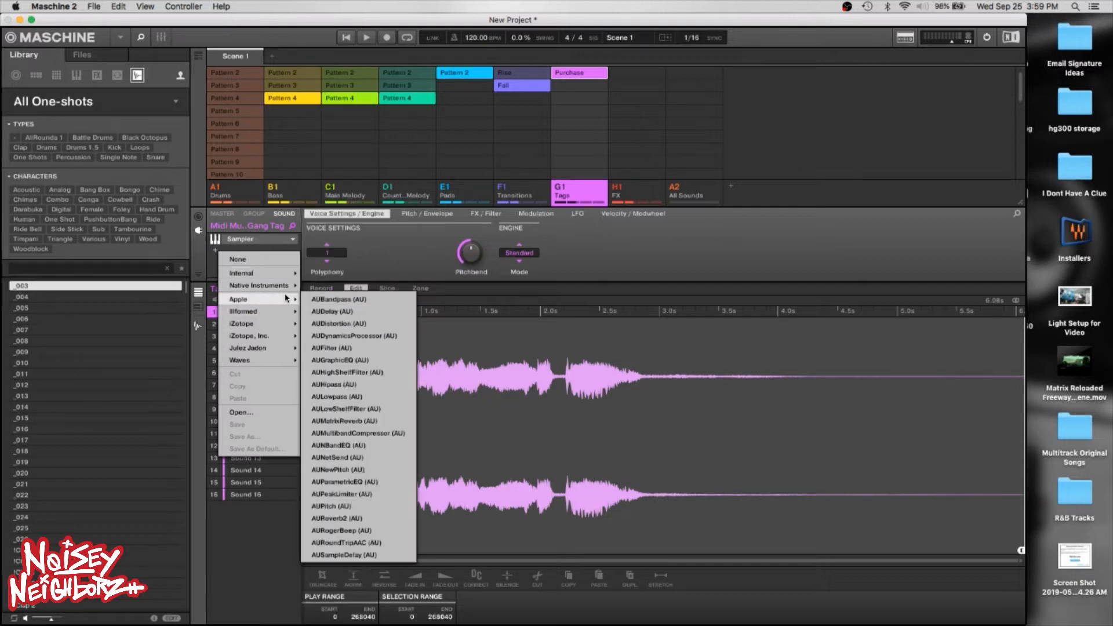
Add the built-in Filter and RC 24 effects to the Midi Music Gang Tag sound's plug-in chain.
{"action": "left_click", "coordinate": [241, 272]}
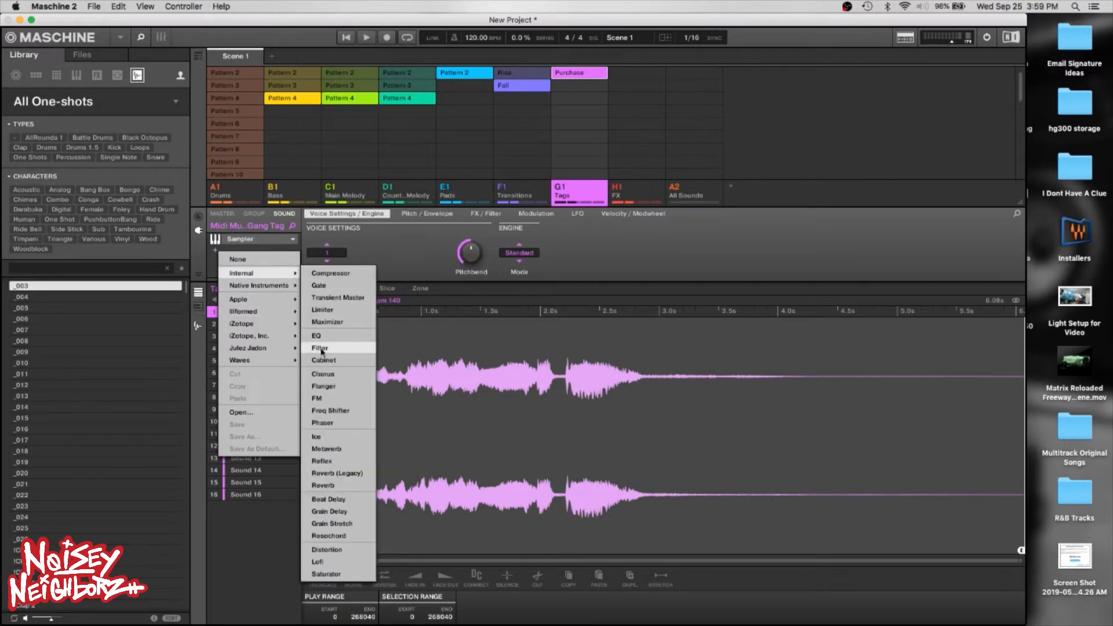
{"action": "left_click", "coordinate": [320, 347]}
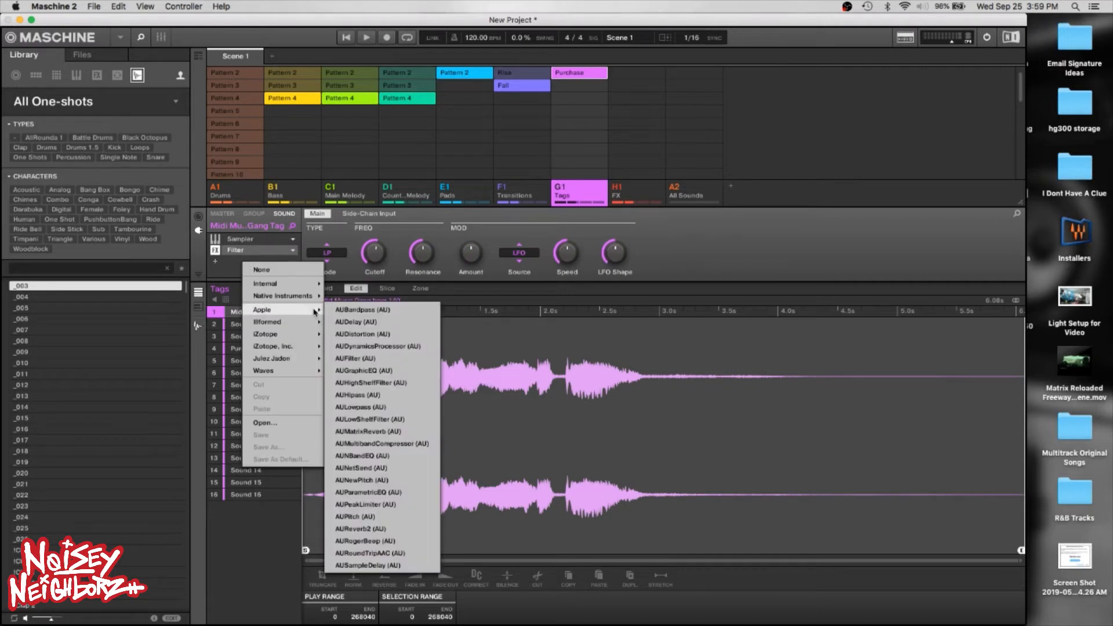
{"action": "mouse_move", "coordinate": [282, 296]}
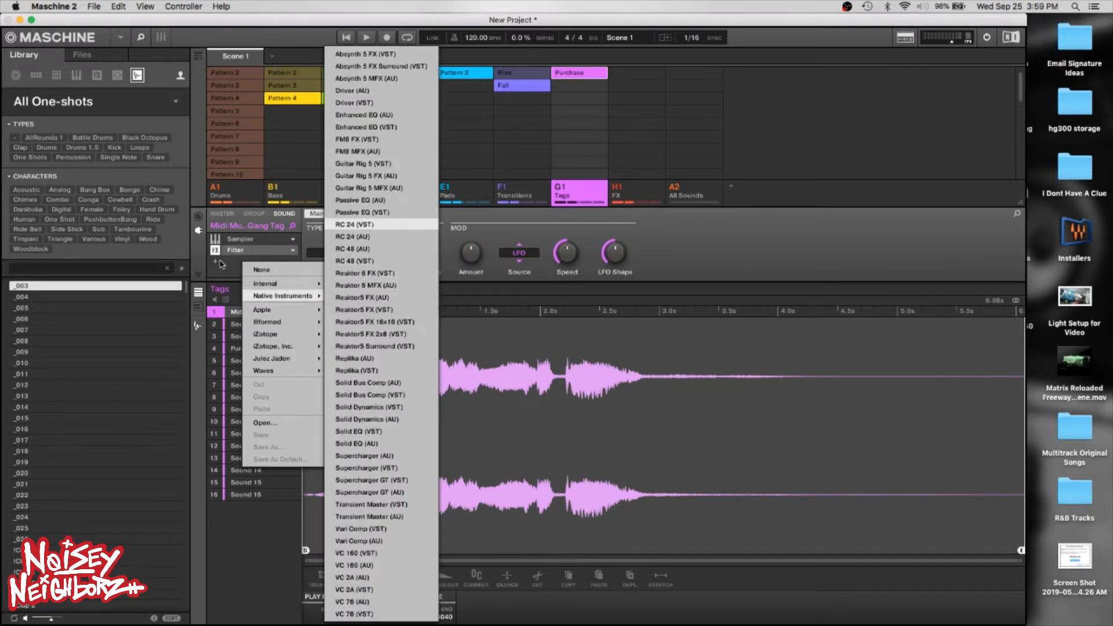
{"action": "left_click", "coordinate": [353, 223]}
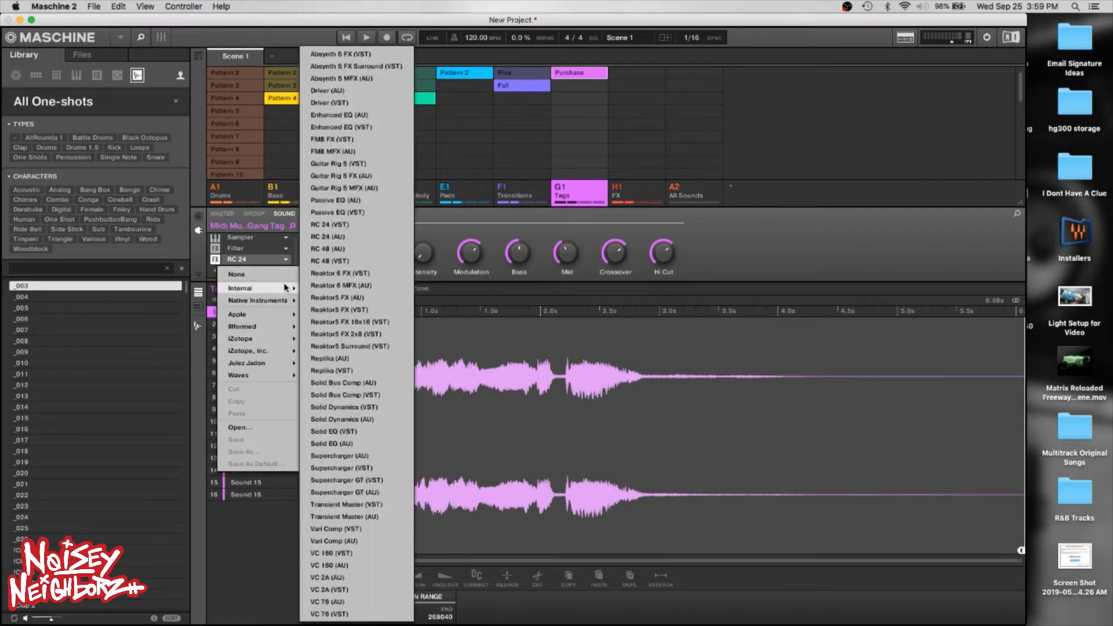
{"action": "left_click", "coordinate": [239, 259]}
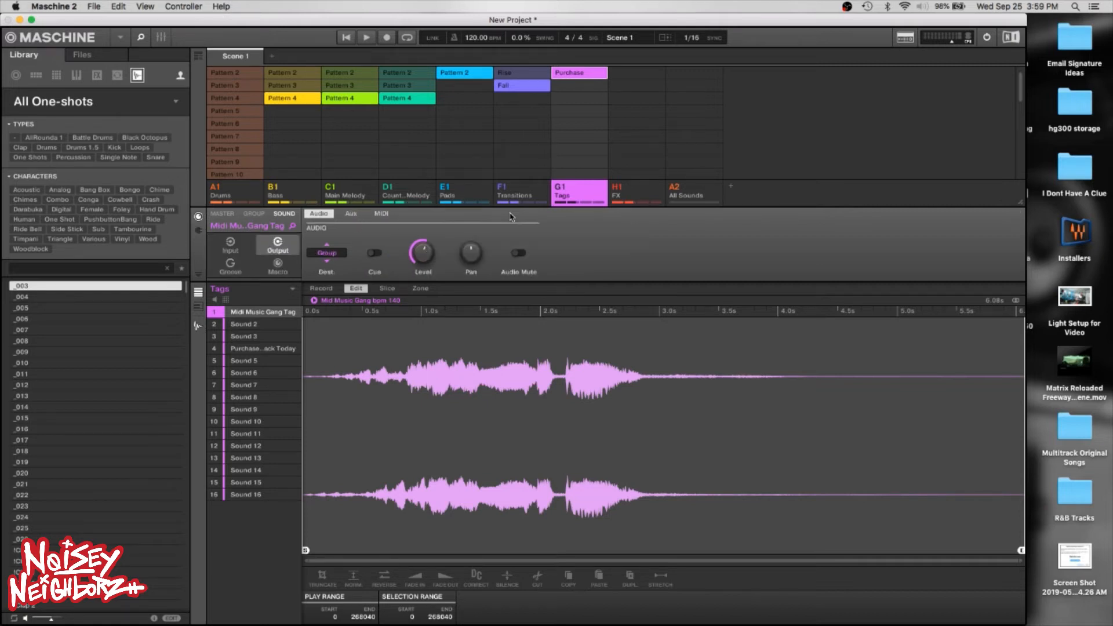
Review the sound's audio input settings and return to its output settings.
{"action": "left_click", "coordinate": [229, 245]}
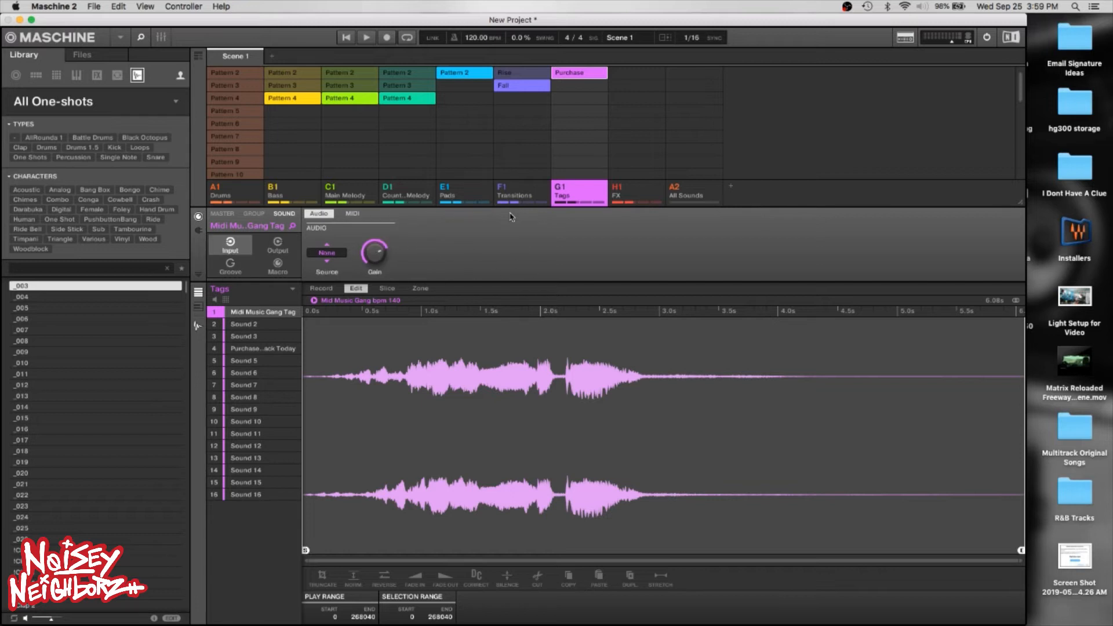
{"action": "left_click", "coordinate": [277, 247]}
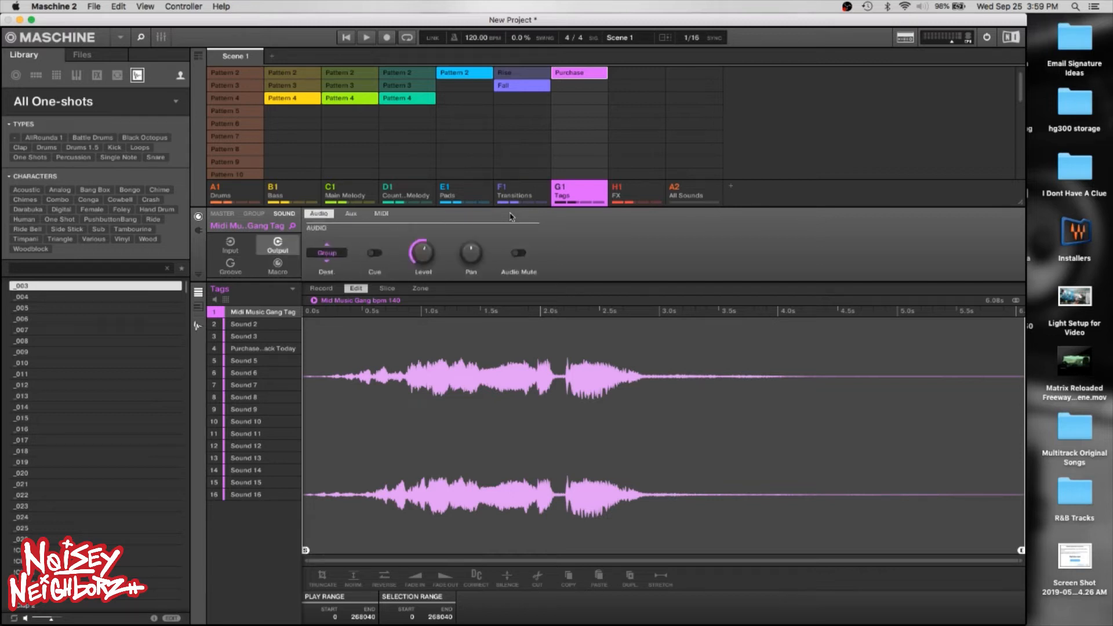
{"action": "mouse_move", "coordinate": [259, 257]}
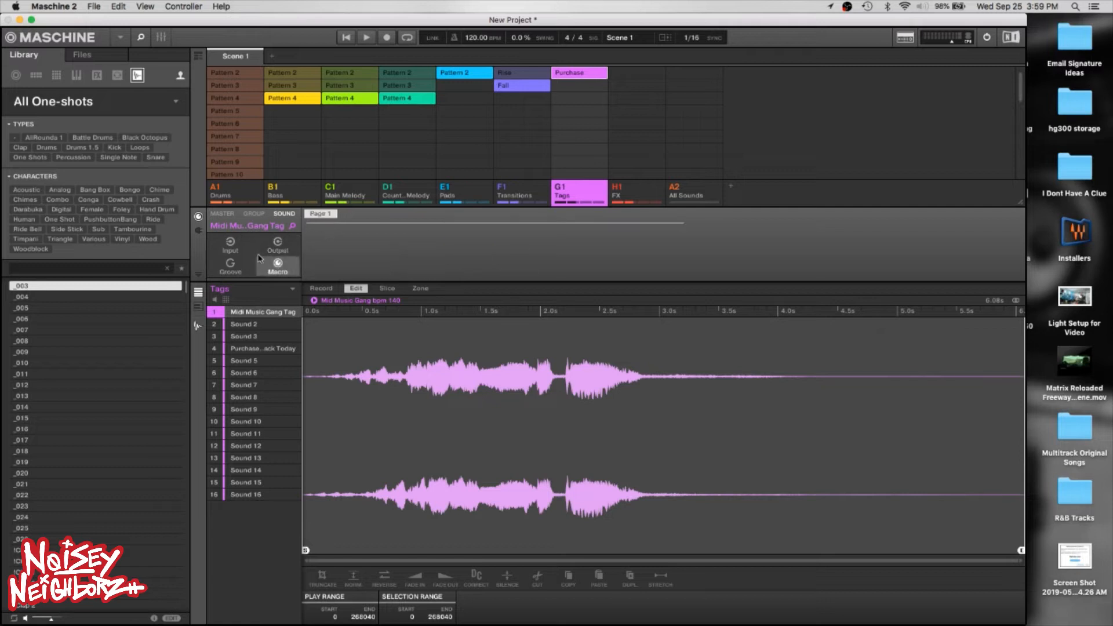
{"action": "left_click", "coordinate": [277, 245]}
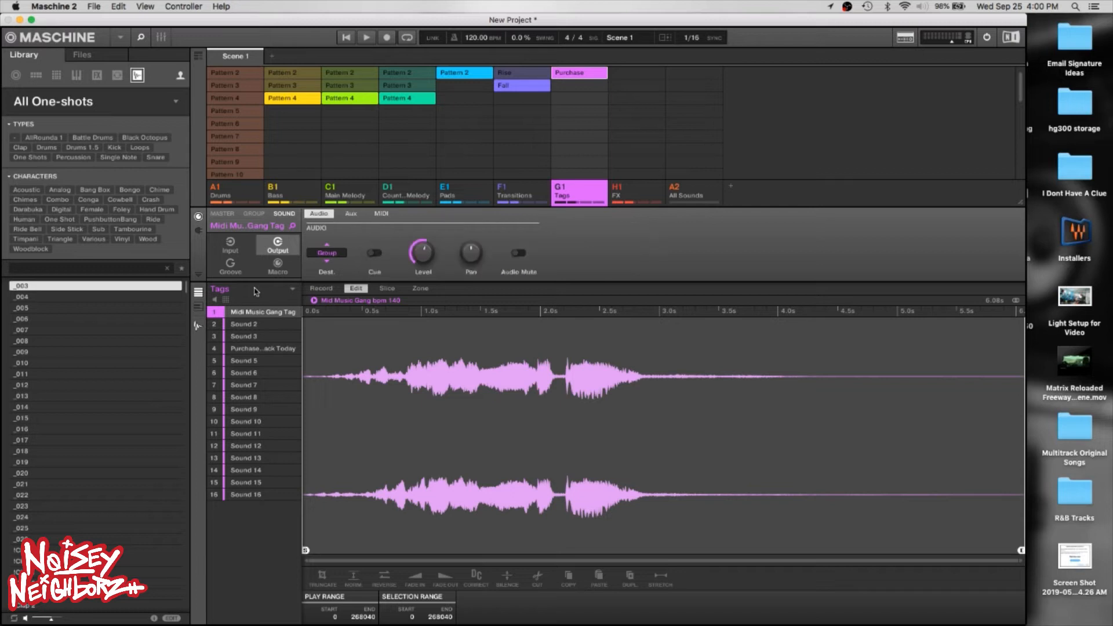
Show the sound's Aux send and MIDI output settings, then its plug-in page.
{"action": "left_click", "coordinate": [350, 214]}
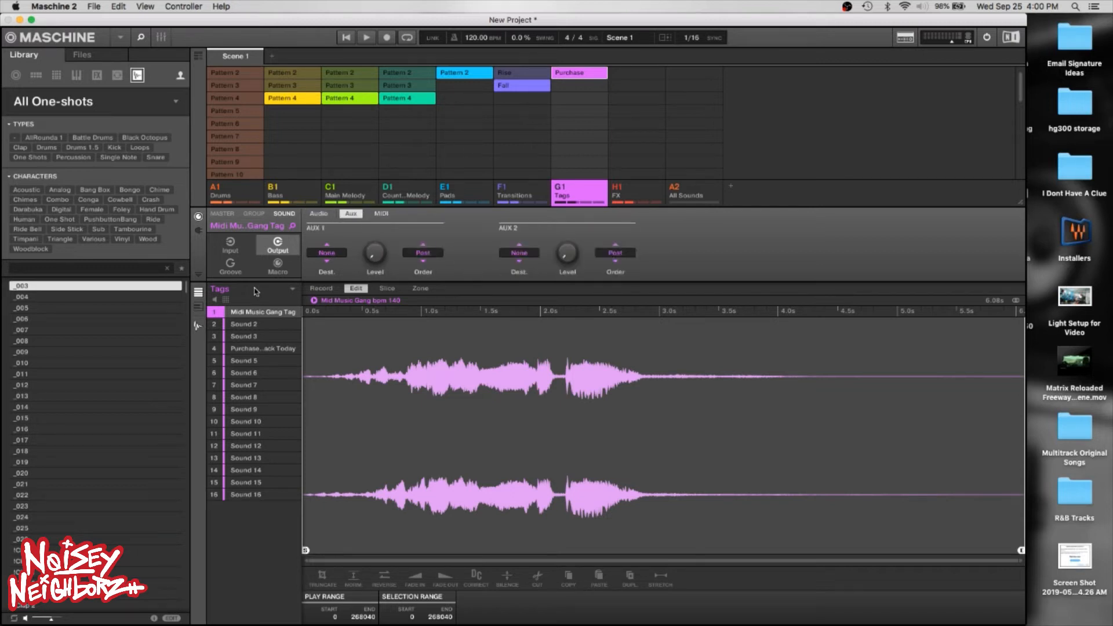
{"action": "left_click", "coordinate": [380, 213]}
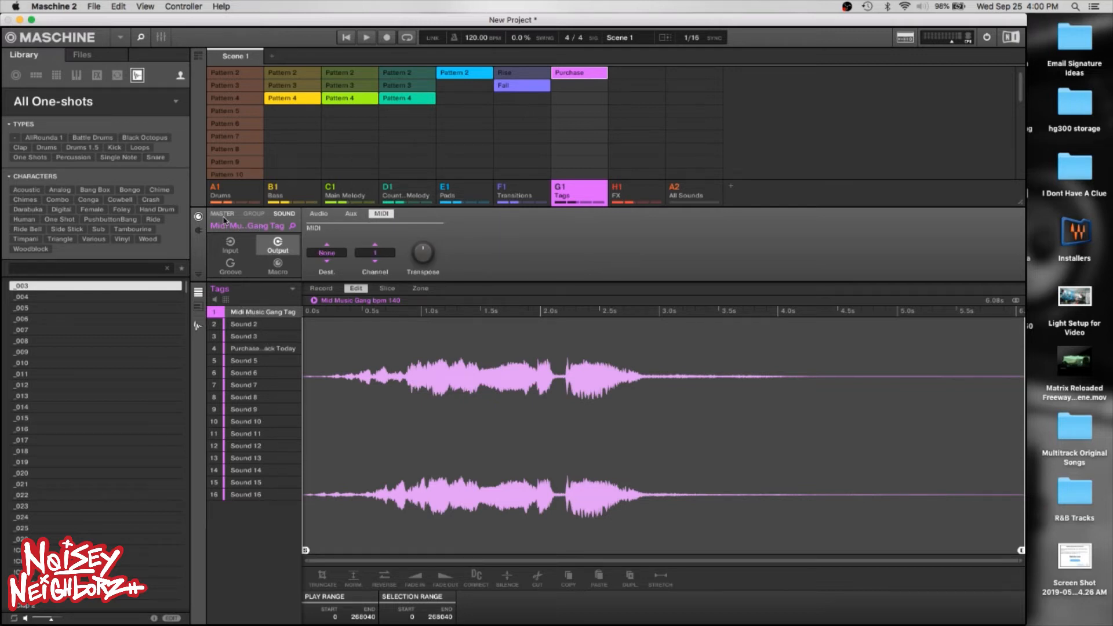
{"action": "left_click", "coordinate": [318, 213]}
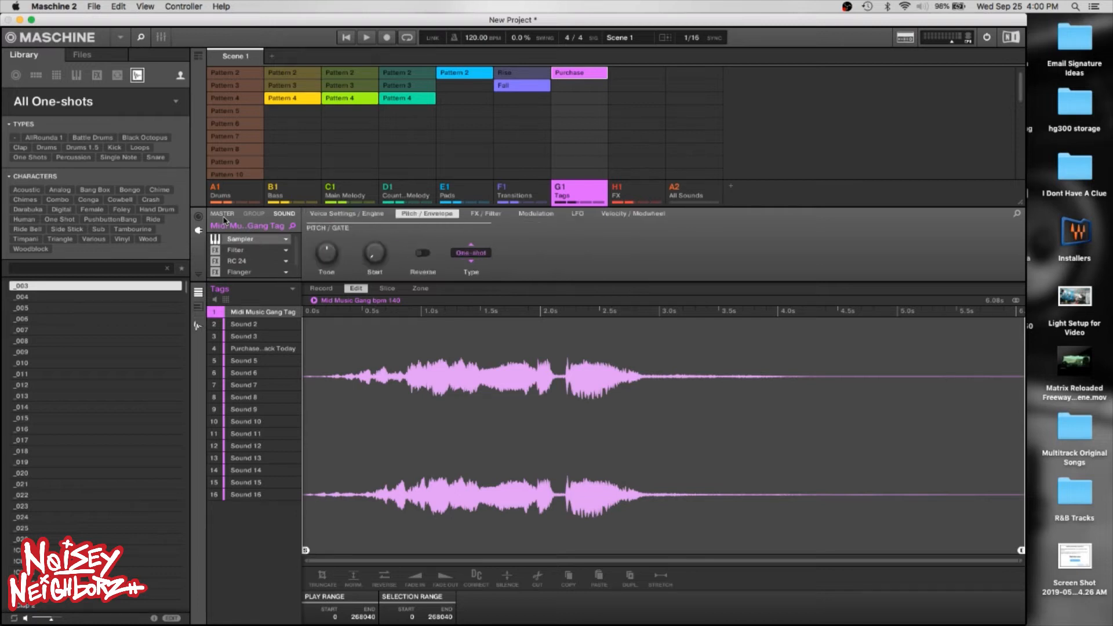
Show the Sampler's modulation and voice/engine settings, then return to the Drums group.
{"action": "left_click", "coordinate": [536, 214]}
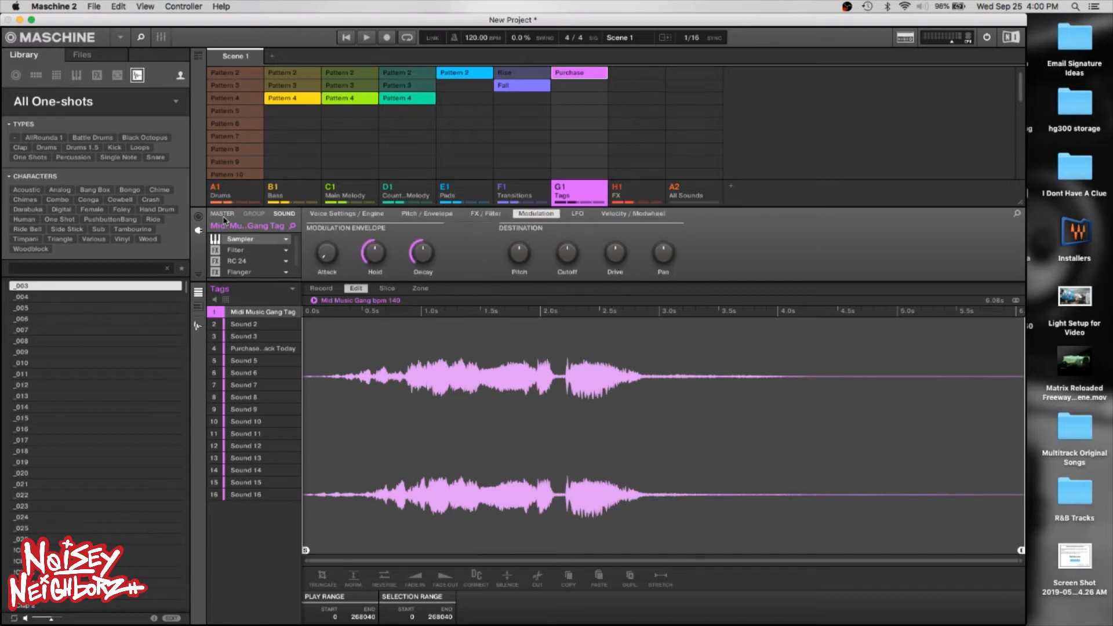
{"action": "left_click", "coordinate": [347, 213]}
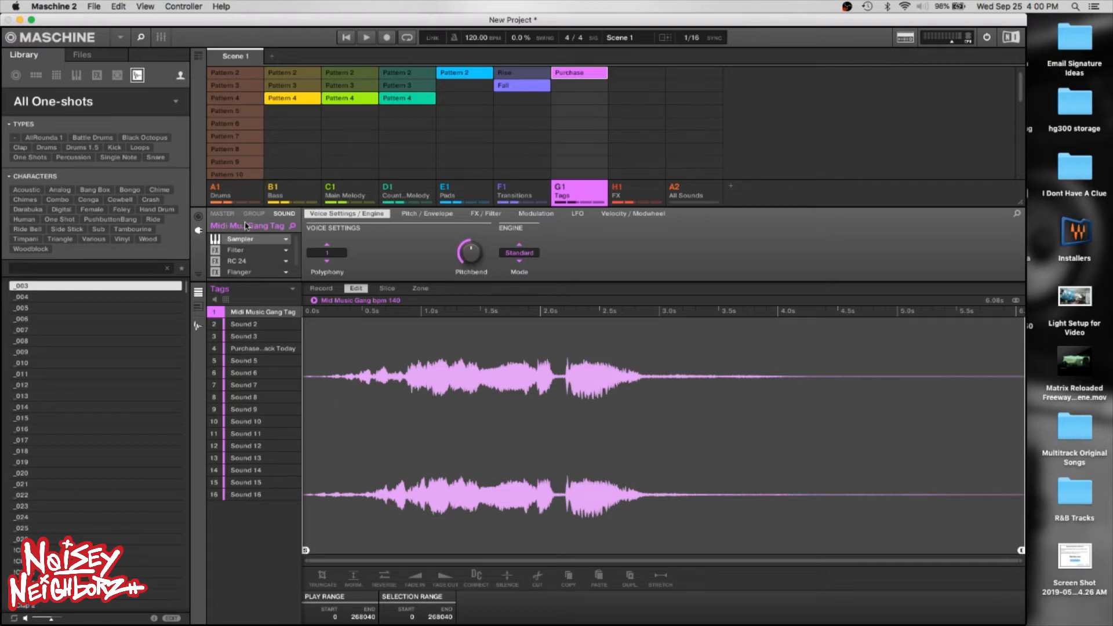
{"action": "mouse_move", "coordinate": [257, 245]}
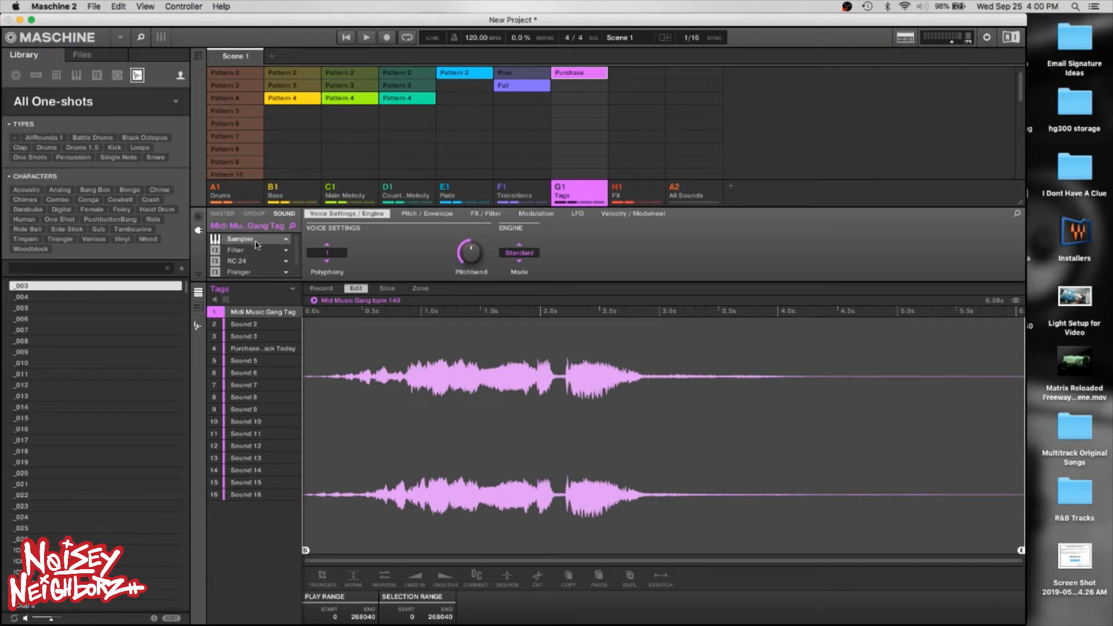
{"action": "left_click", "coordinate": [235, 191]}
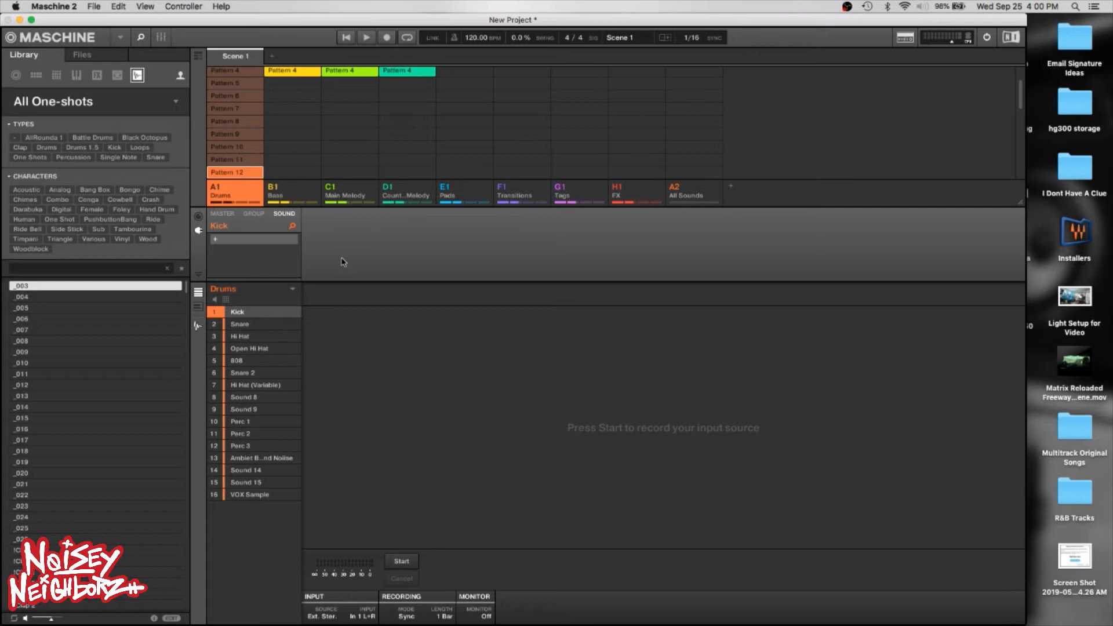
Switch between the FX, Drums and Bass groups, returning to Drums.
{"action": "left_click", "coordinate": [464, 194]}
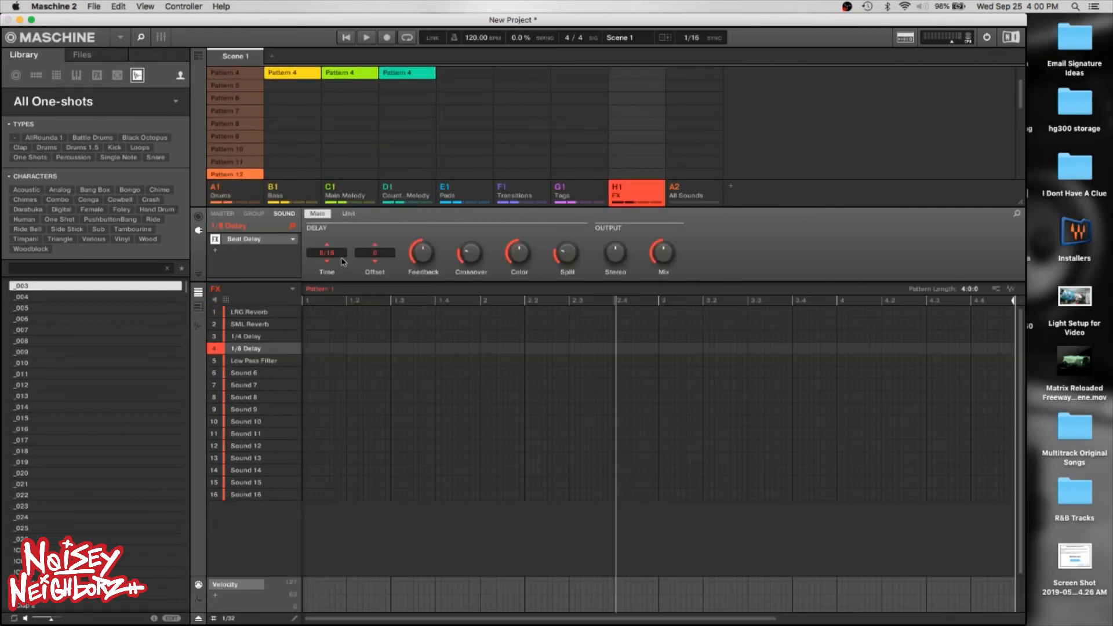
{"action": "left_click", "coordinate": [228, 191]}
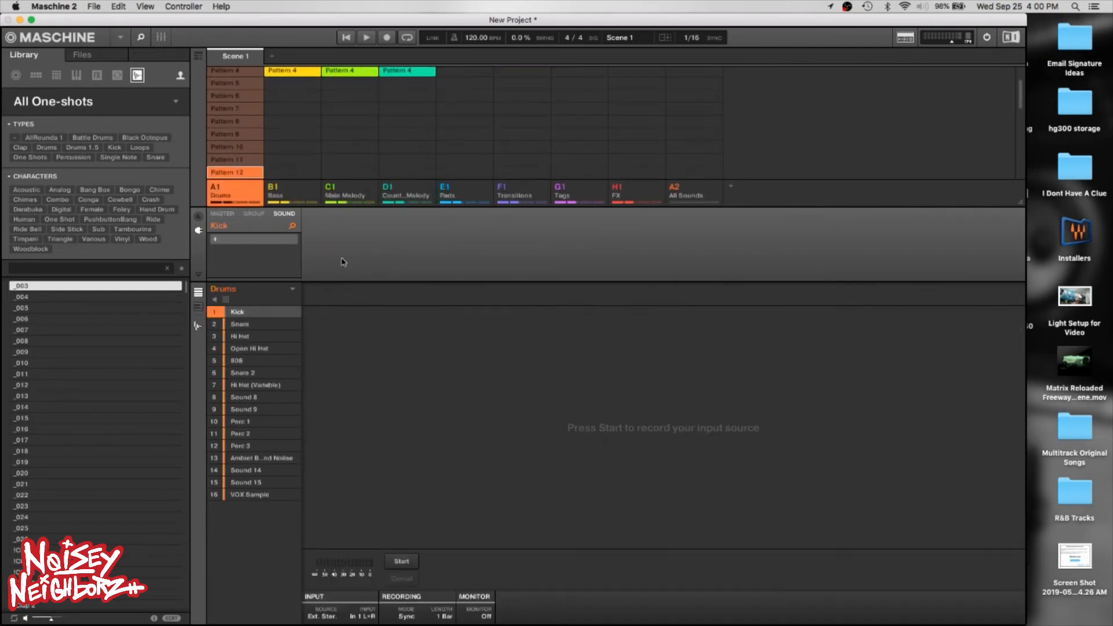
{"action": "left_click", "coordinate": [273, 192]}
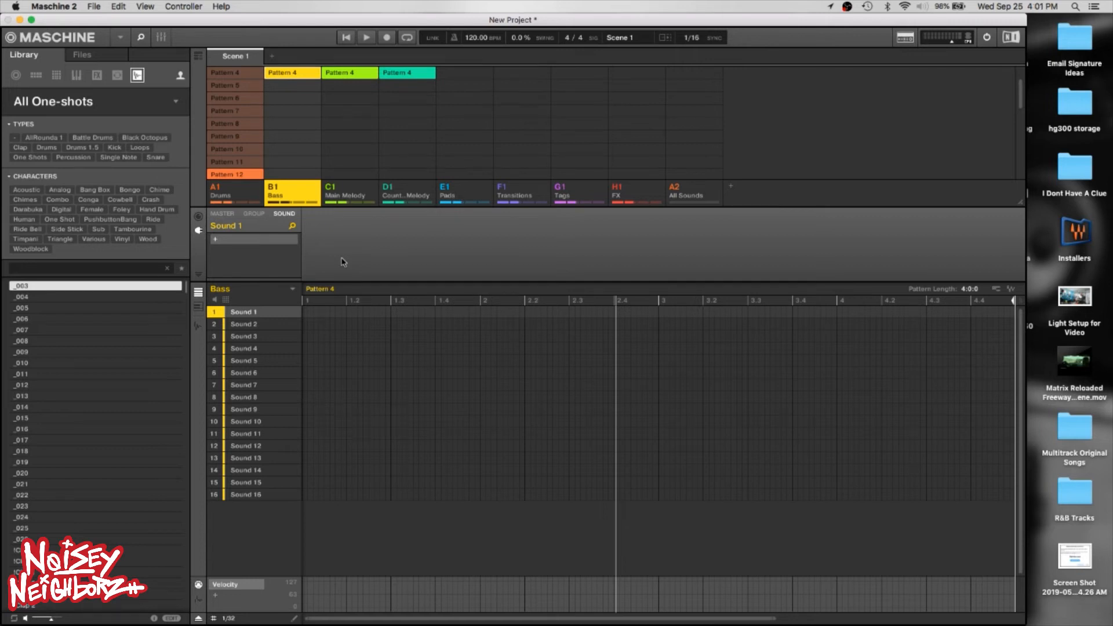
{"action": "left_click", "coordinate": [220, 192]}
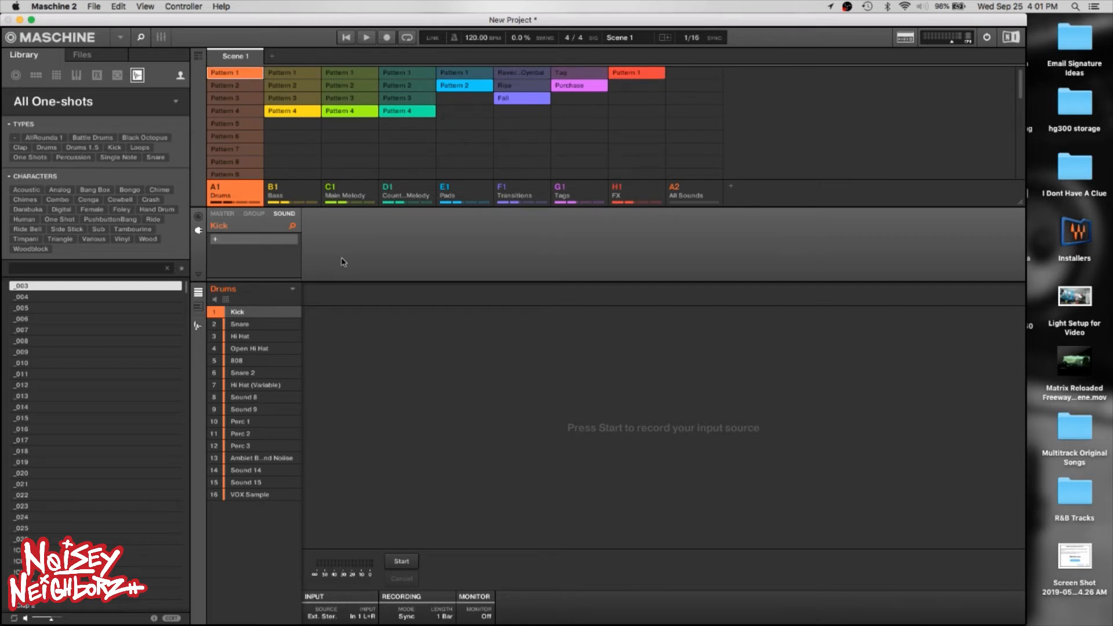
Step through Main Melody, Counter Melody, Pads, FX and land on the Tags group.
{"action": "left_click", "coordinate": [349, 194]}
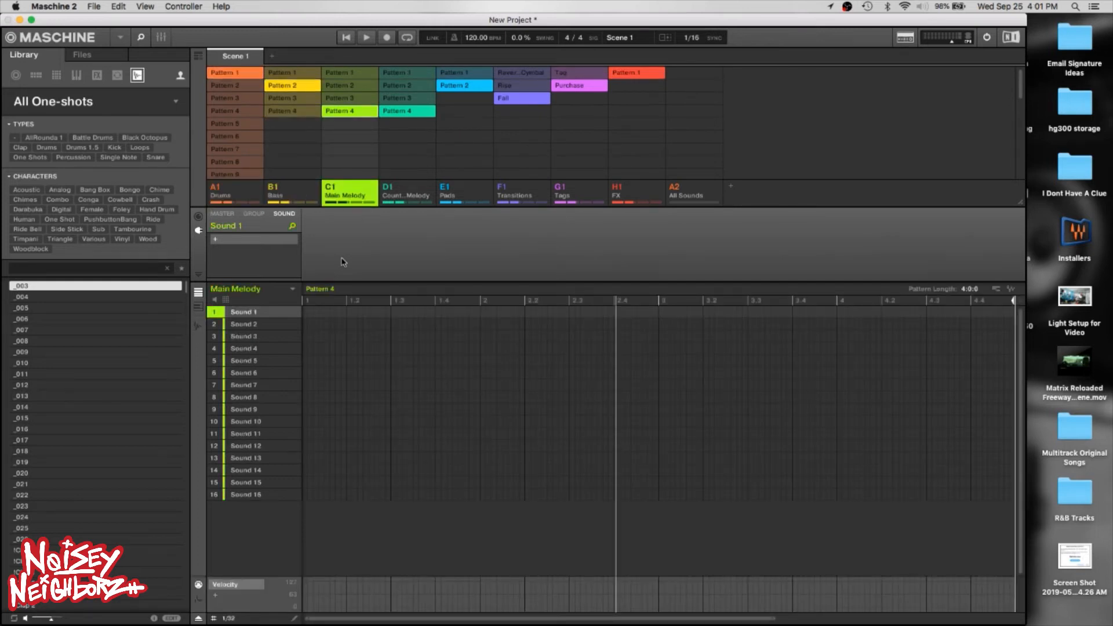
{"action": "left_click", "coordinate": [406, 194]}
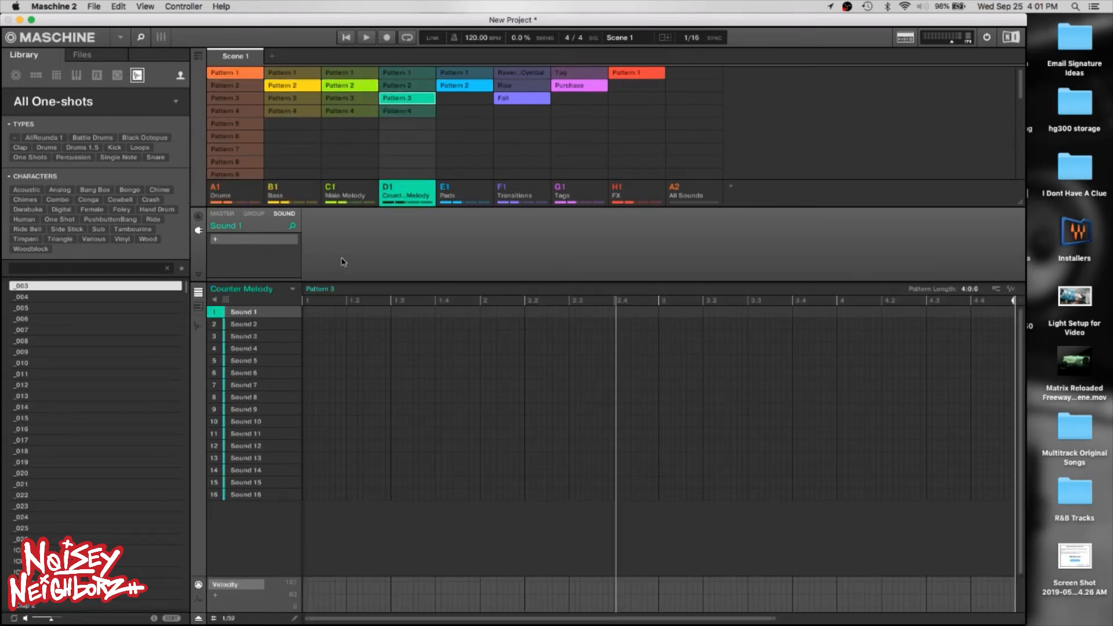
{"action": "left_click", "coordinate": [462, 193]}
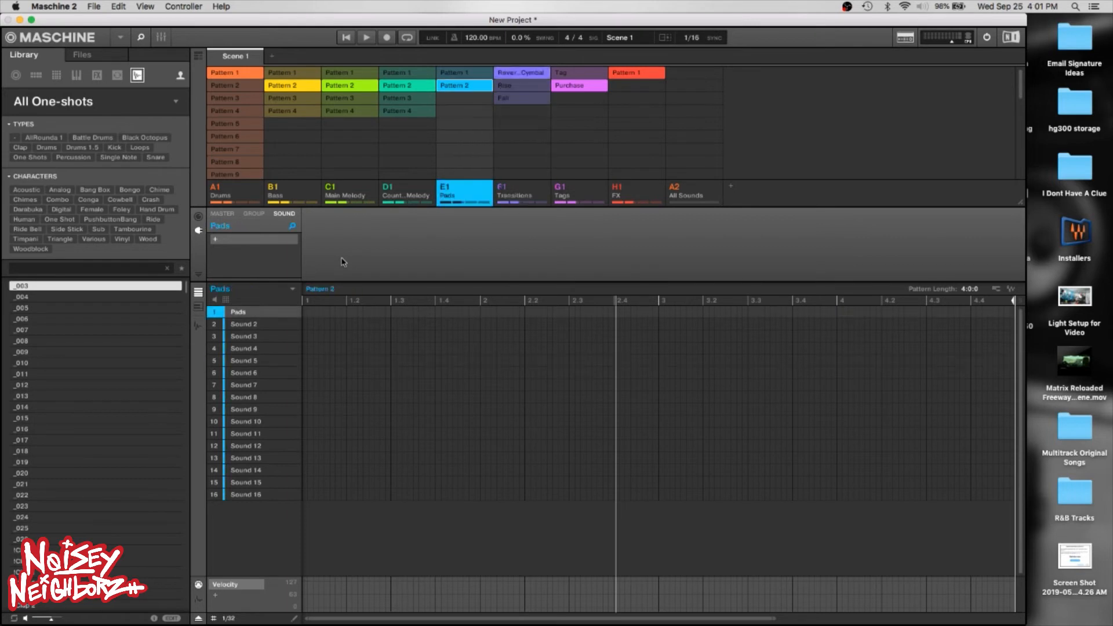
{"action": "left_click", "coordinate": [636, 192]}
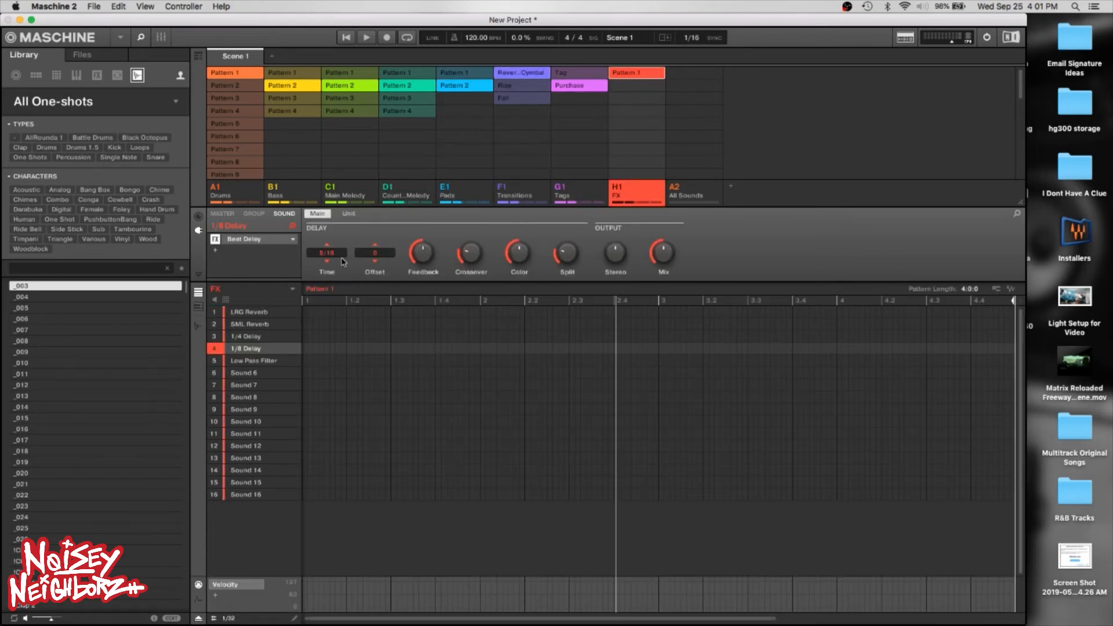
{"action": "left_click", "coordinate": [560, 193]}
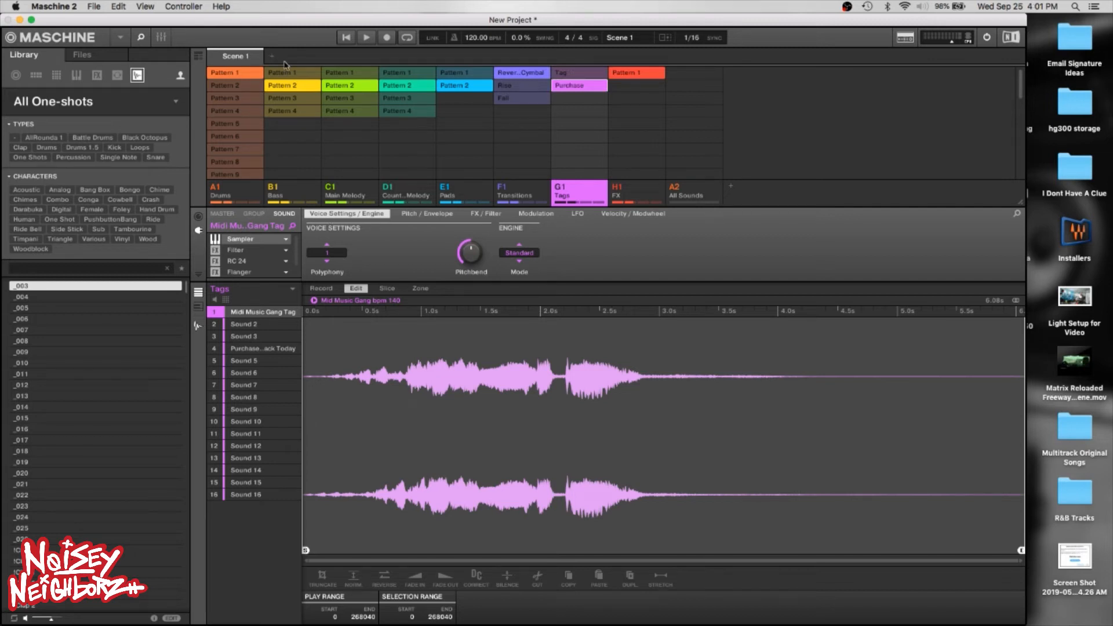
Add Scenes 2-4, switch through Transitions to the Pads group and show its mixer.
{"action": "left_click", "coordinate": [292, 56]}
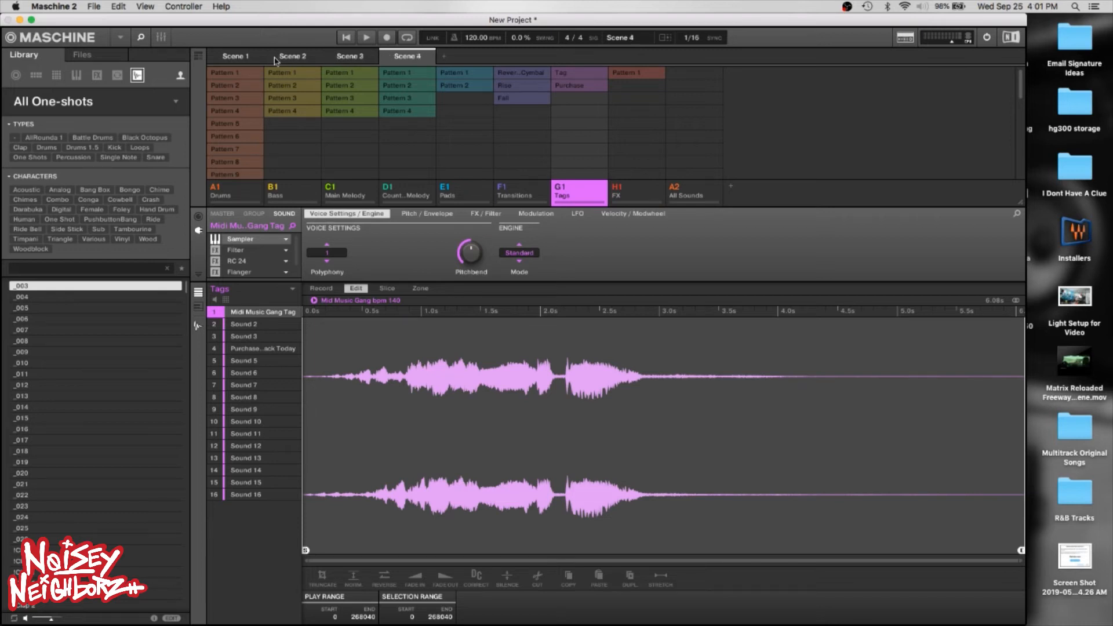
{"action": "left_click", "coordinate": [522, 192]}
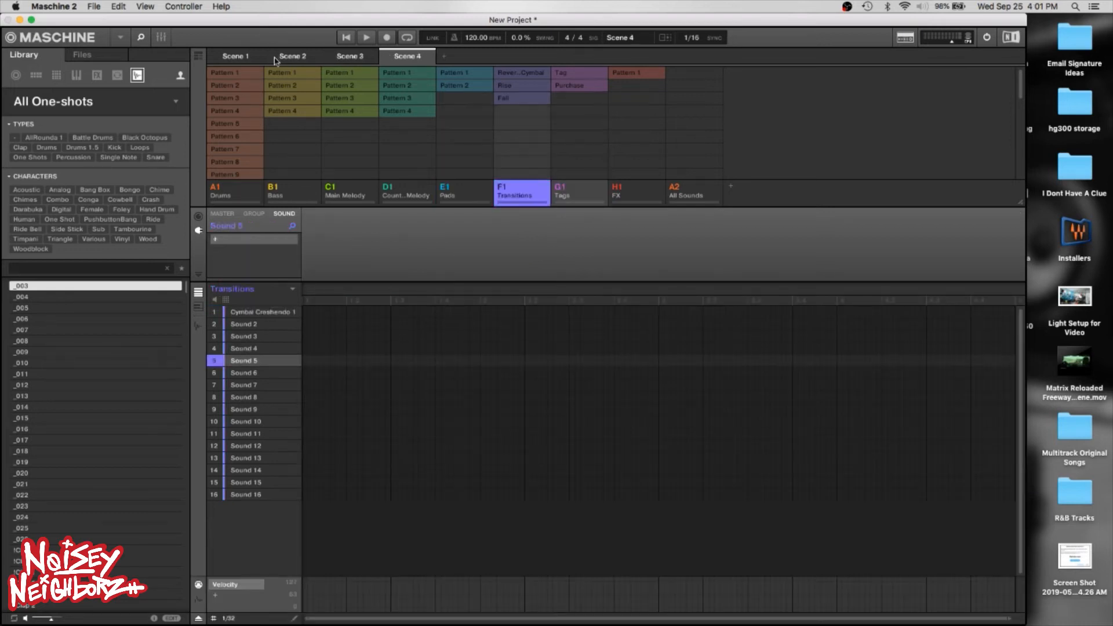
{"action": "left_click", "coordinate": [464, 191]}
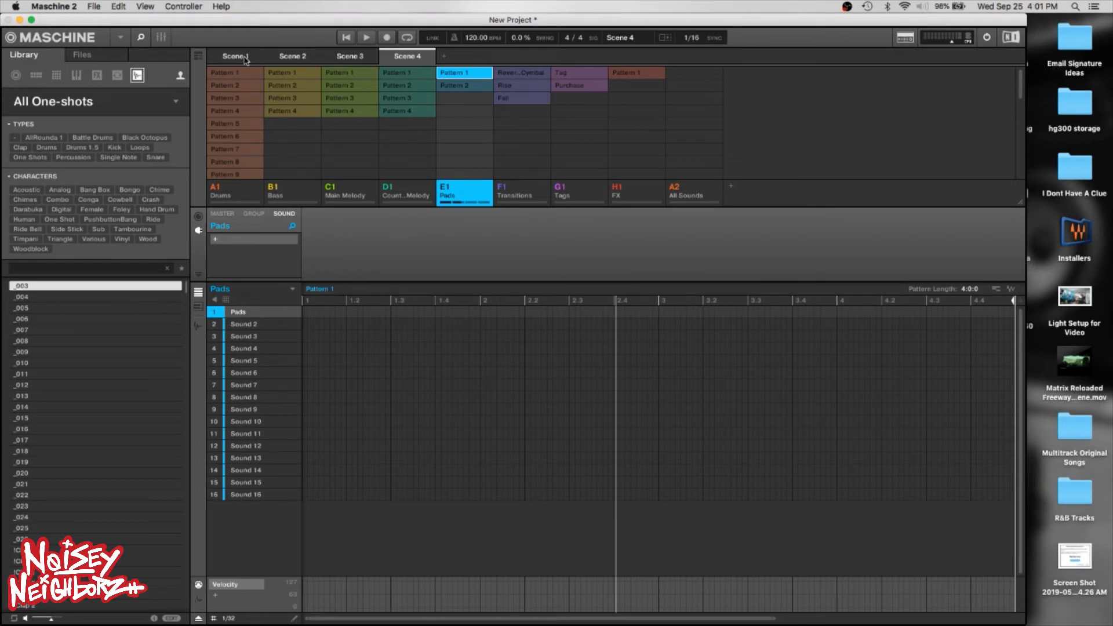
{"action": "mouse_move", "coordinate": [176, 115]}
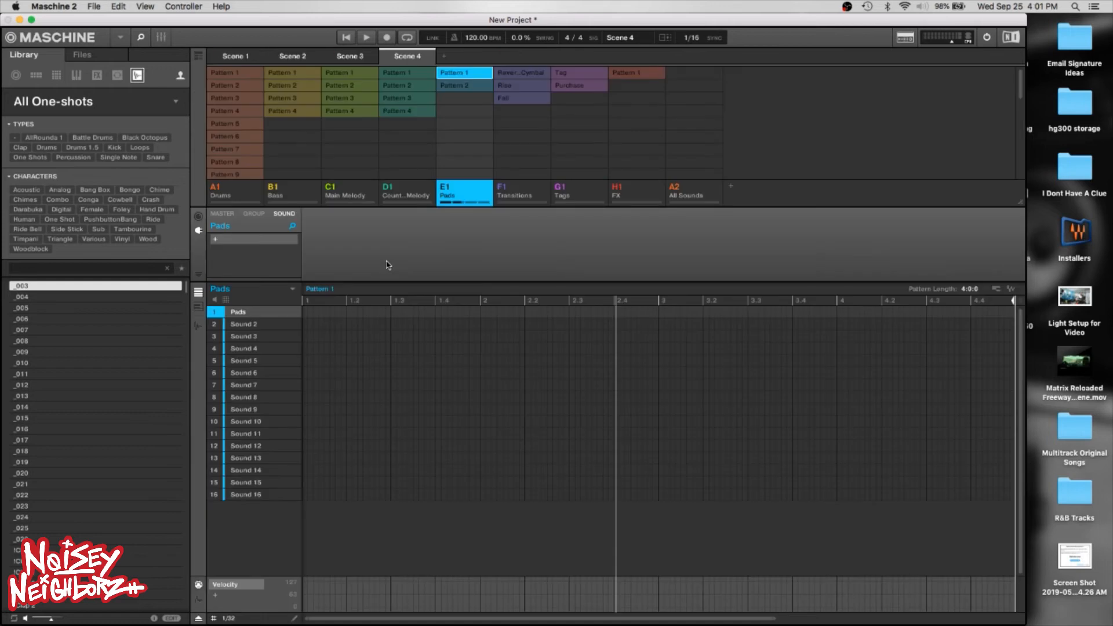
{"action": "left_click", "coordinate": [162, 37]}
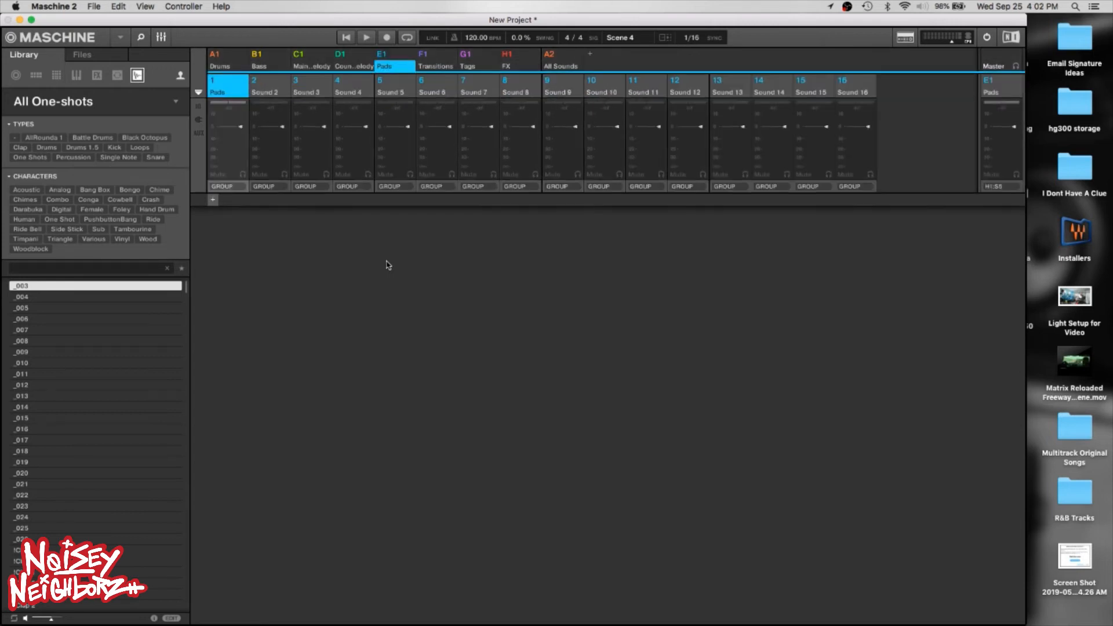
Select the Sound 5, Sound 14, Pads, Sound 2 and Sound 6 channels in the Pads mixer.
{"action": "left_click", "coordinate": [393, 92]}
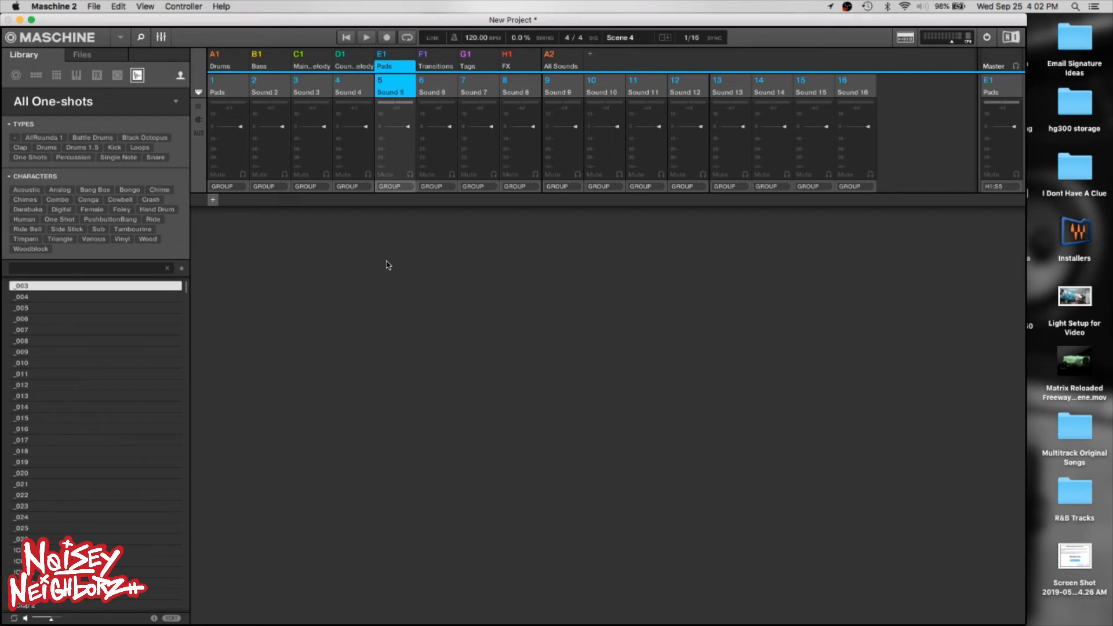
{"action": "left_click", "coordinate": [771, 93]}
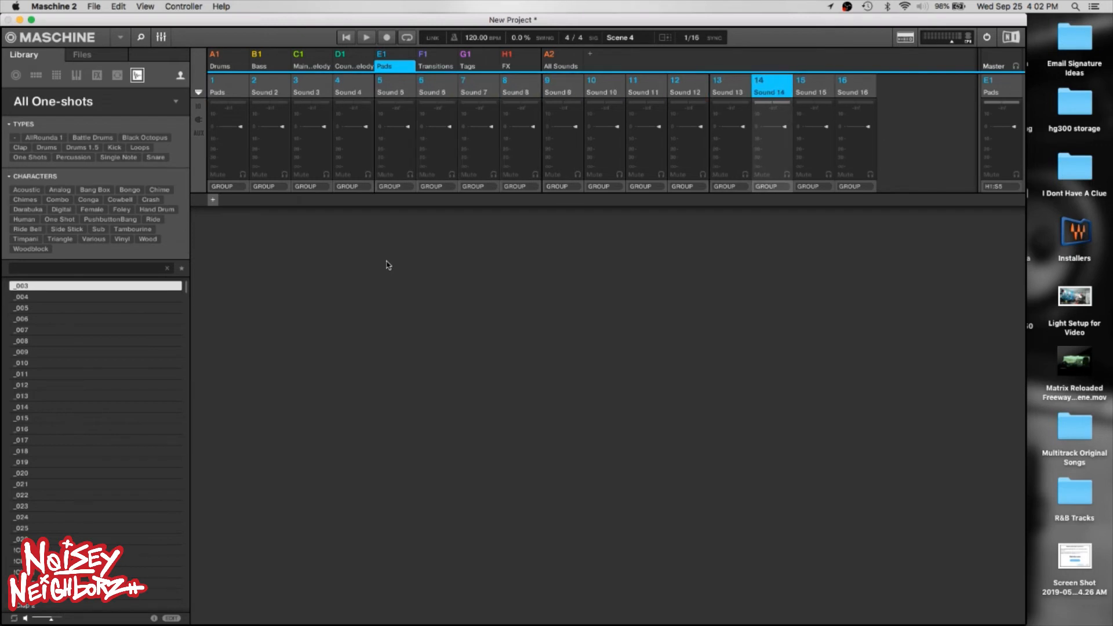
{"action": "left_click", "coordinate": [227, 83]}
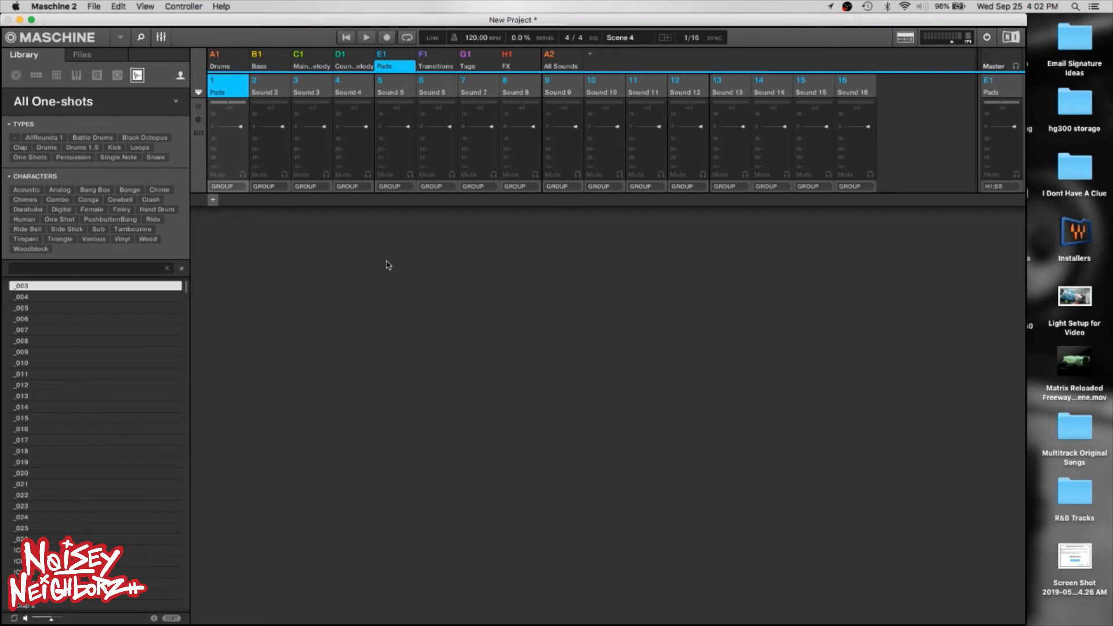
{"action": "left_click", "coordinate": [394, 85]}
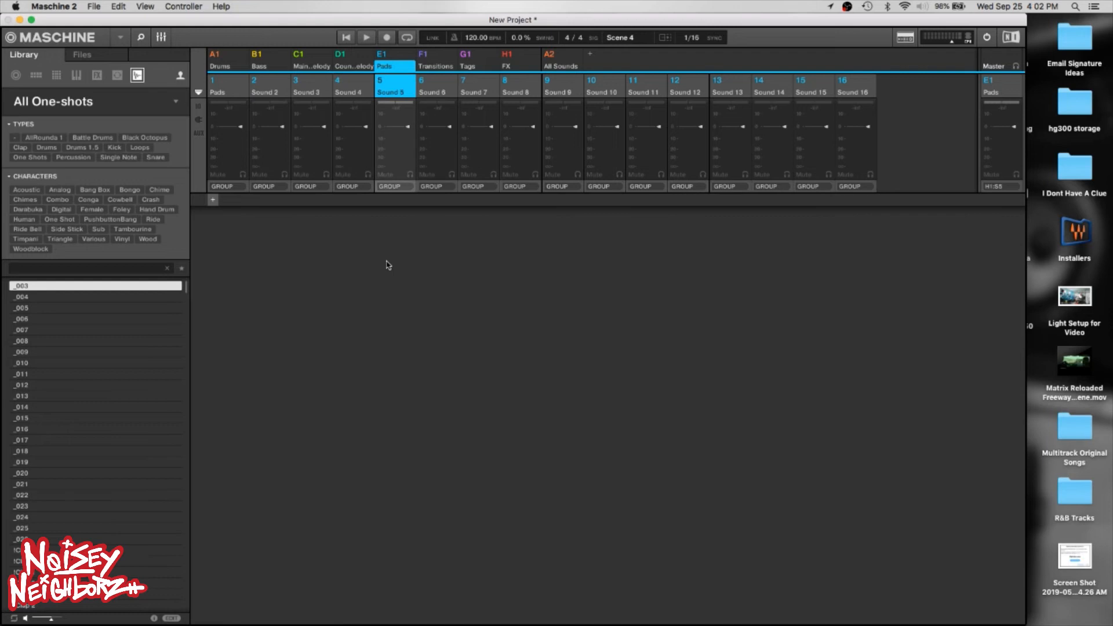
{"action": "left_click", "coordinate": [268, 85]}
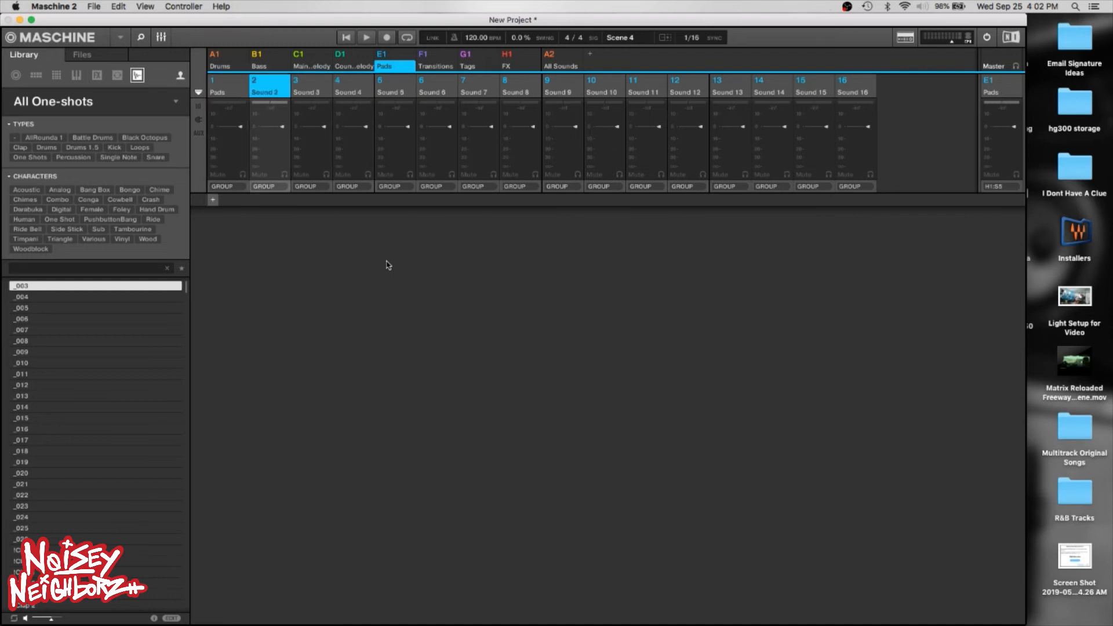
{"action": "left_click", "coordinate": [435, 91]}
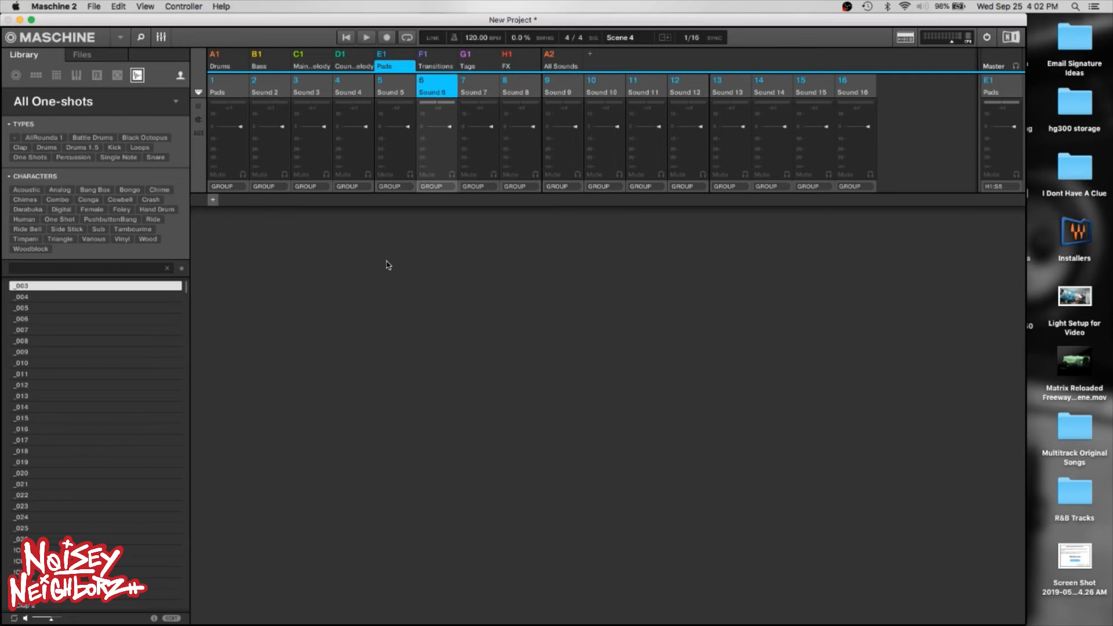
Show the Drums group's channels and select Perc 3, Sound 8, Snare, Kick and Hi Hat.
{"action": "left_click", "coordinate": [221, 58]}
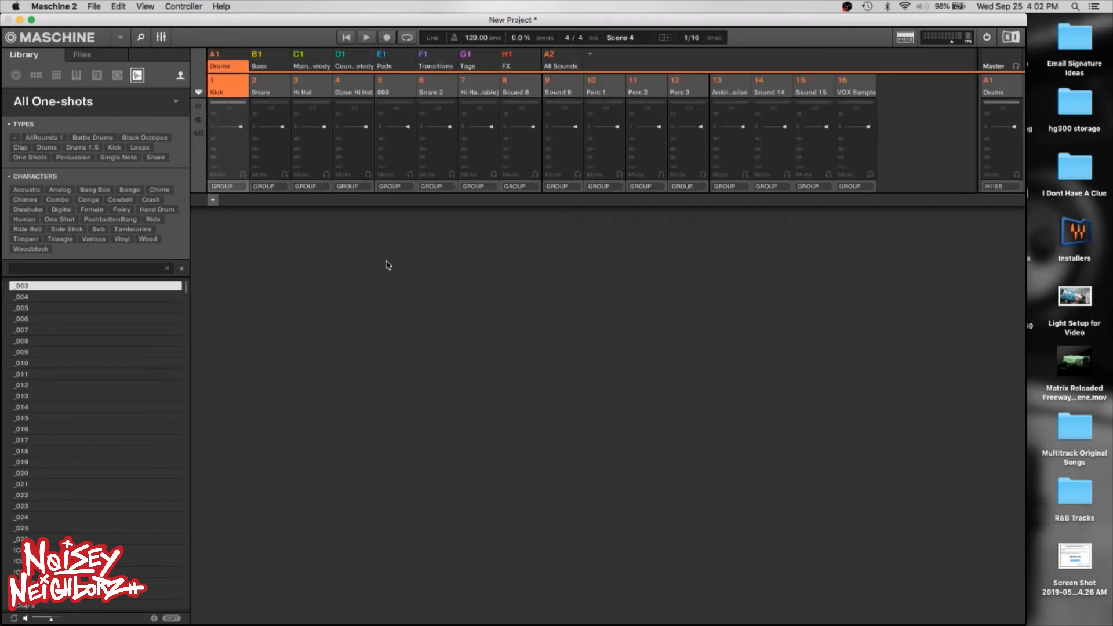
{"action": "left_click", "coordinate": [685, 84]}
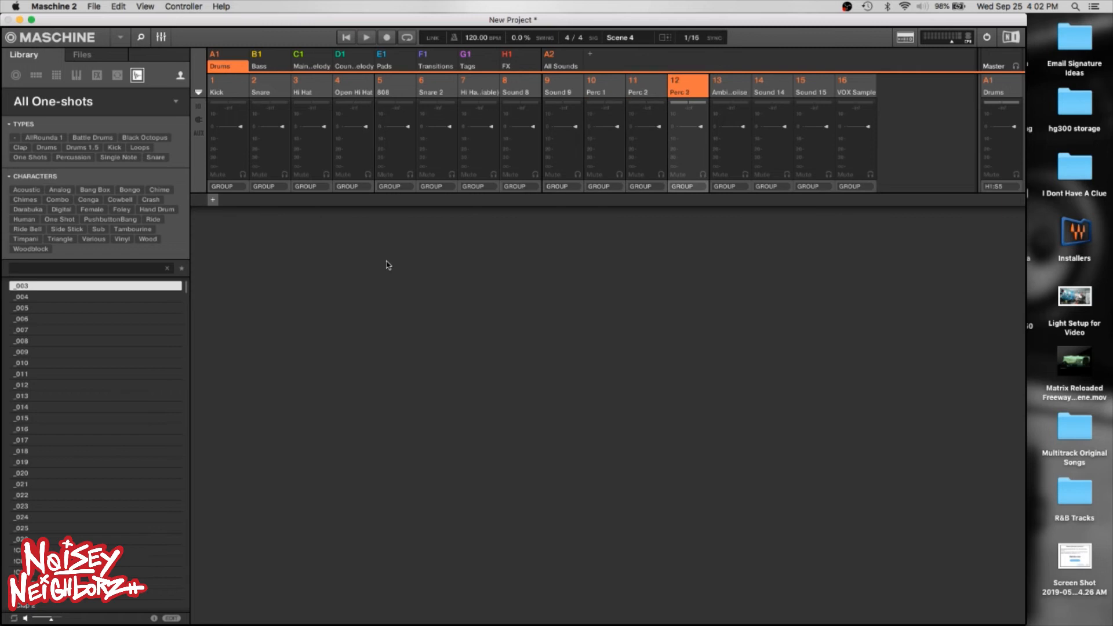
{"action": "left_click", "coordinate": [520, 85]}
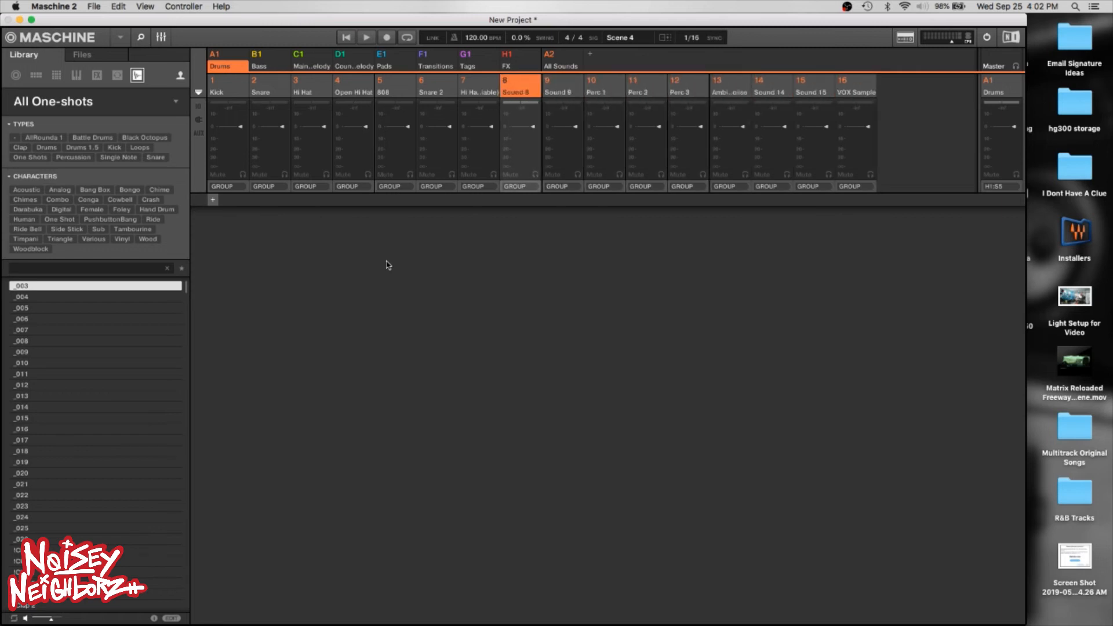
{"action": "left_click", "coordinate": [268, 85]}
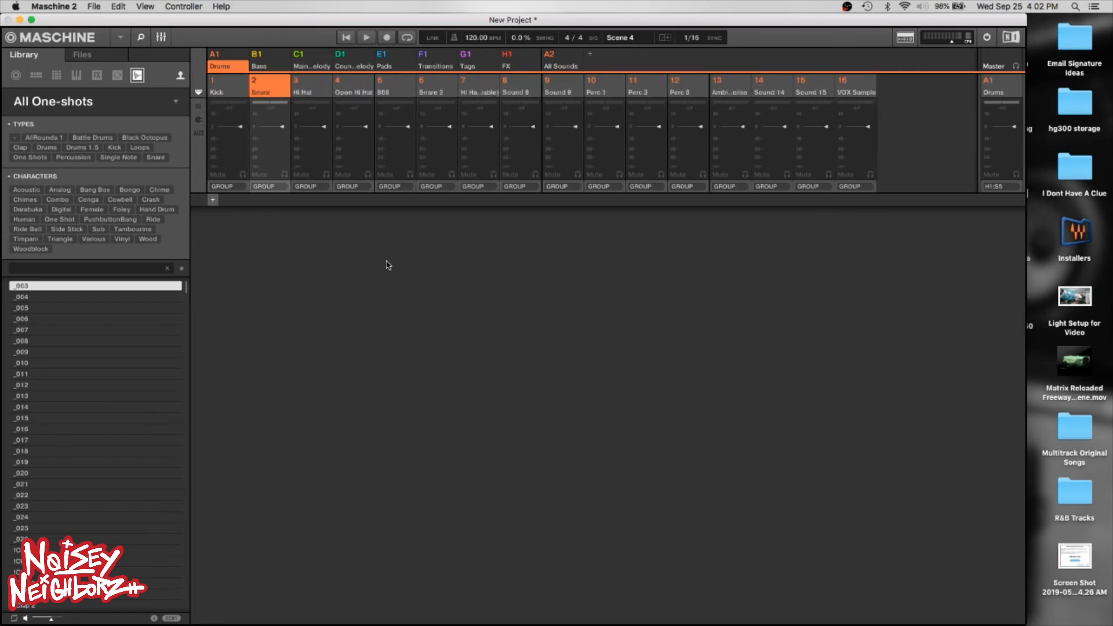
{"action": "left_click", "coordinate": [227, 84]}
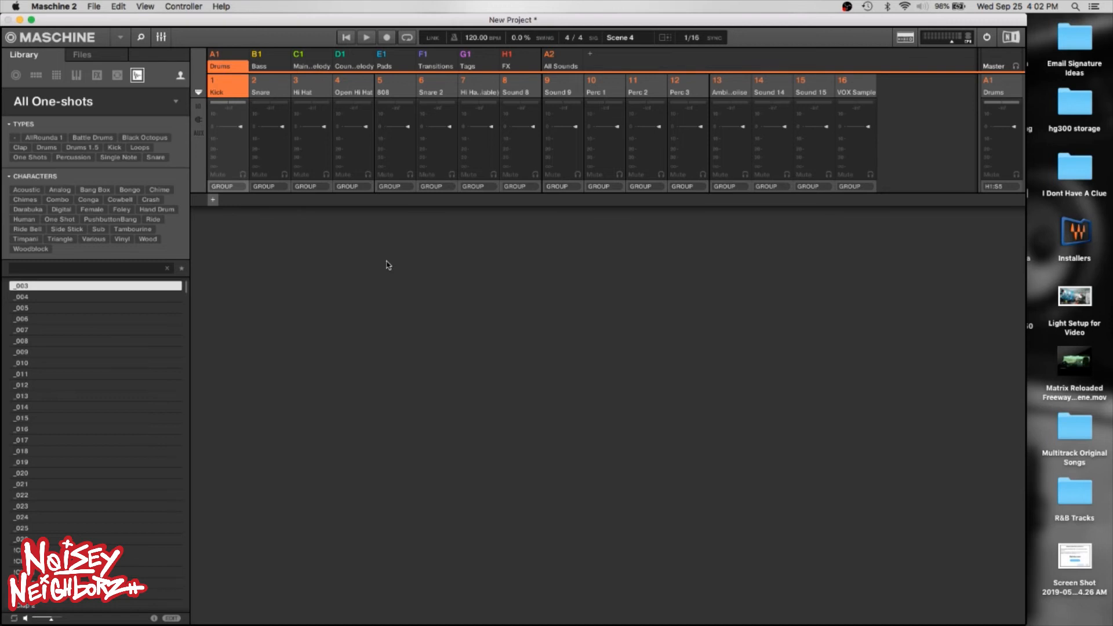
{"action": "left_click", "coordinate": [311, 88]}
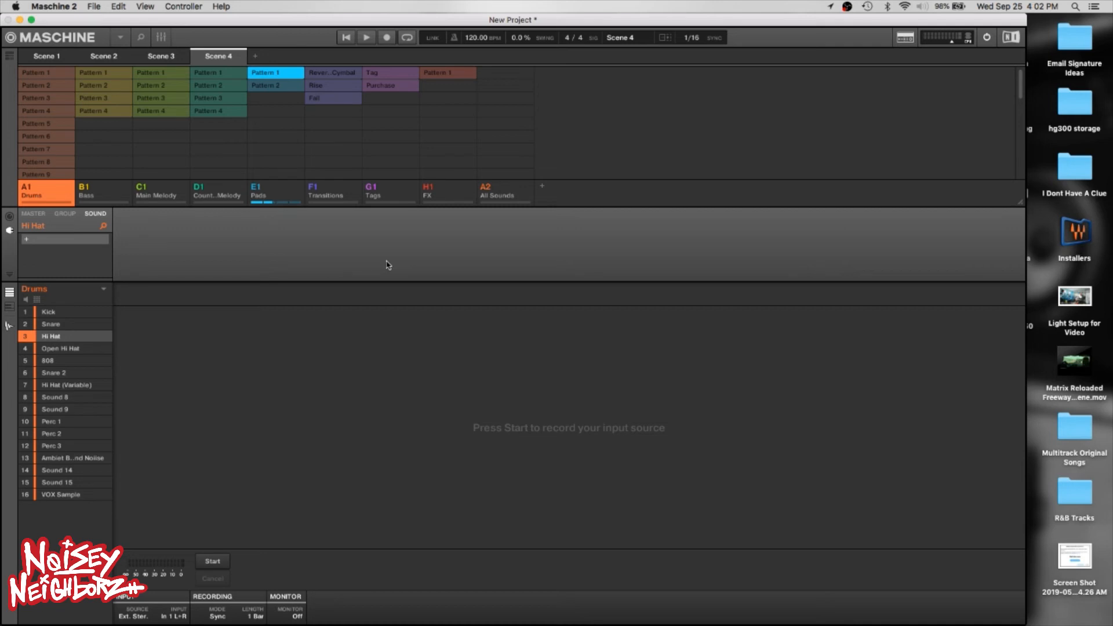
Pick Pattern 2 for the Drums group and toggle recording on and off.
{"action": "left_click", "coordinate": [386, 37]}
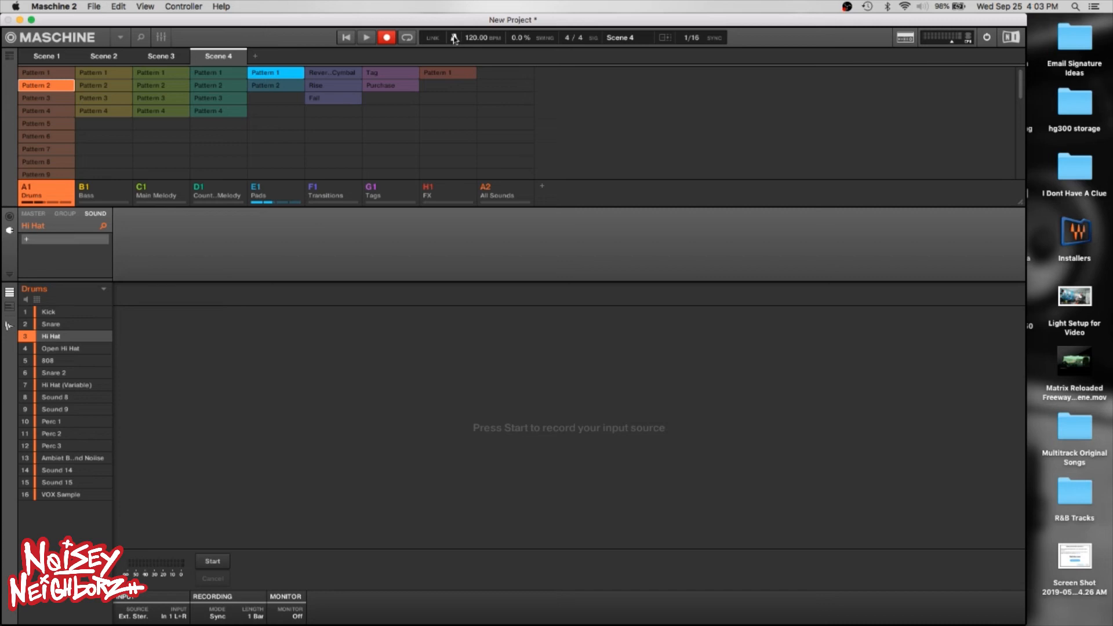
{"action": "left_click", "coordinate": [365, 38]}
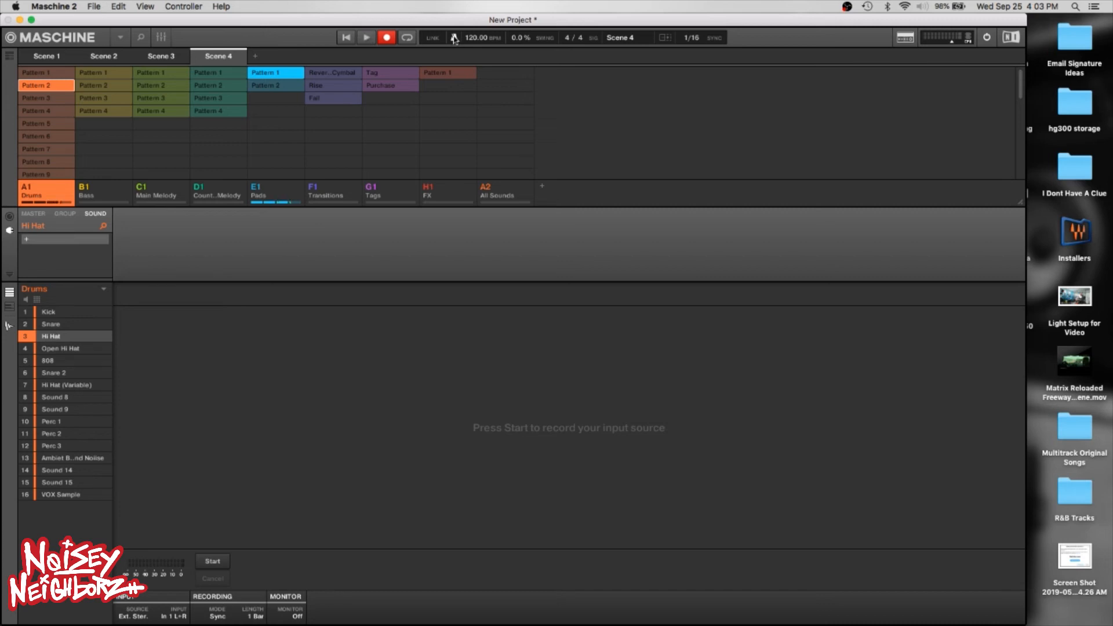
{"action": "left_click", "coordinate": [385, 37]}
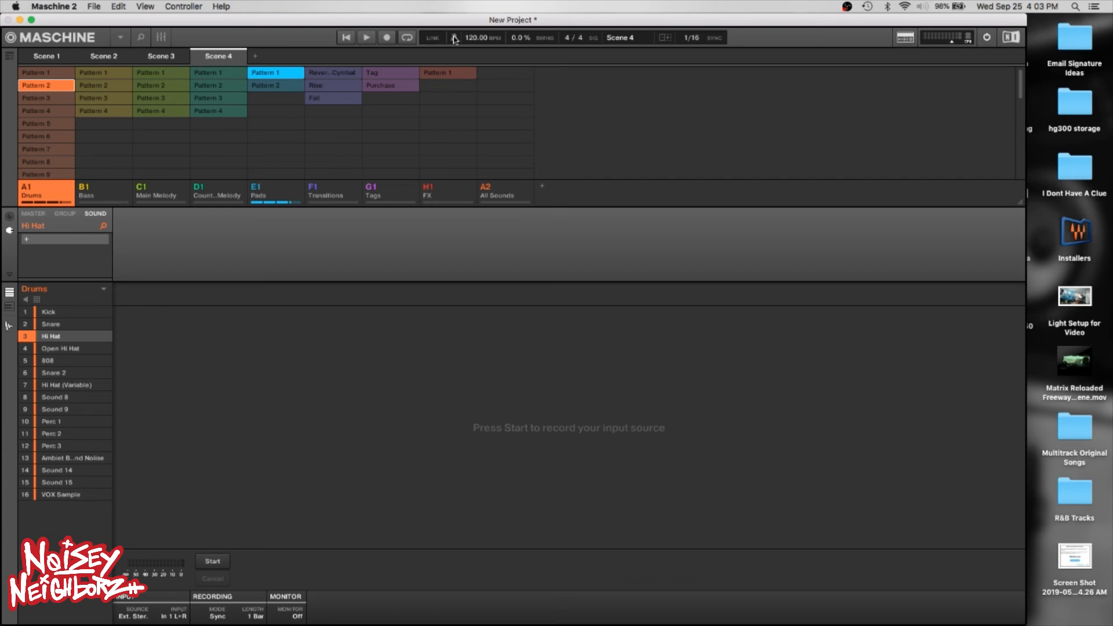
Toggle recording on and off again, then switch to the song timeline arranger.
{"action": "left_click", "coordinate": [385, 37]}
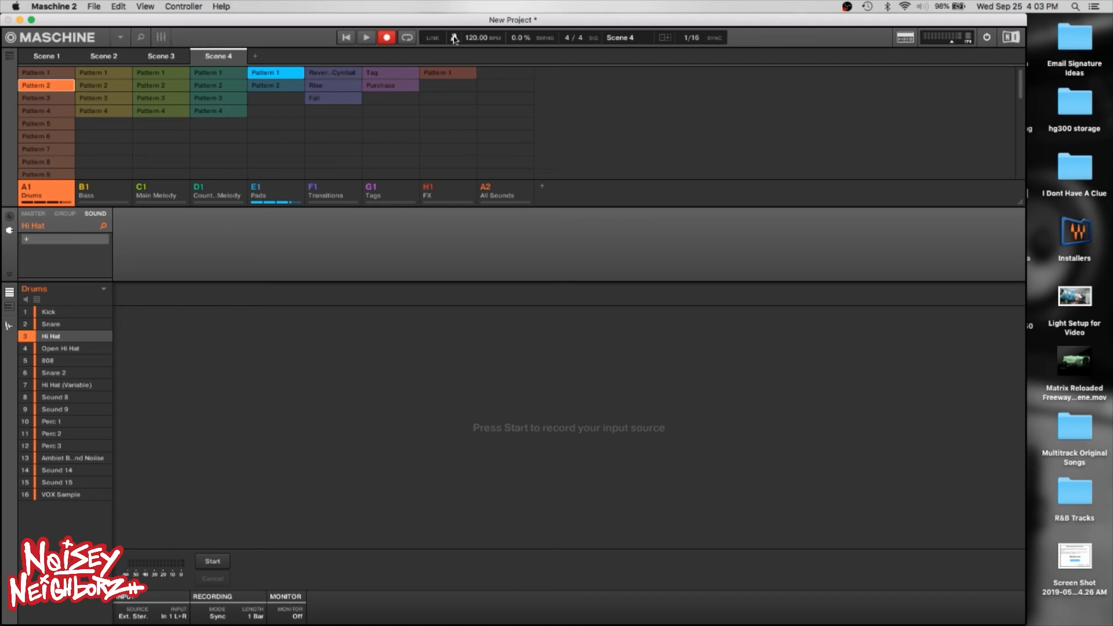
{"action": "left_click", "coordinate": [386, 37]}
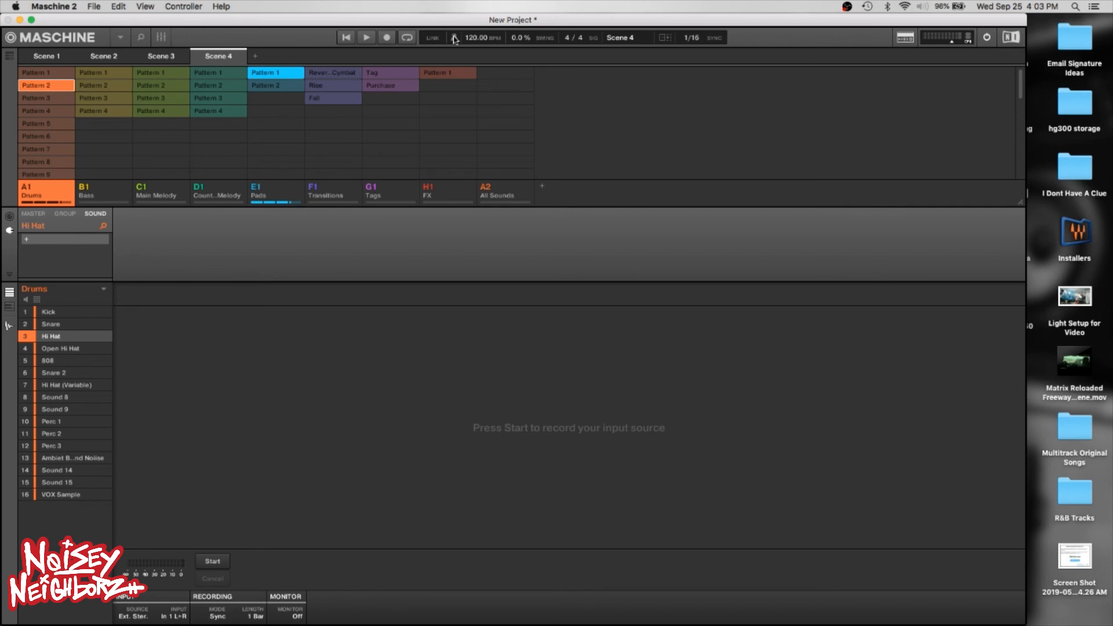
{"action": "left_click", "coordinate": [9, 56]}
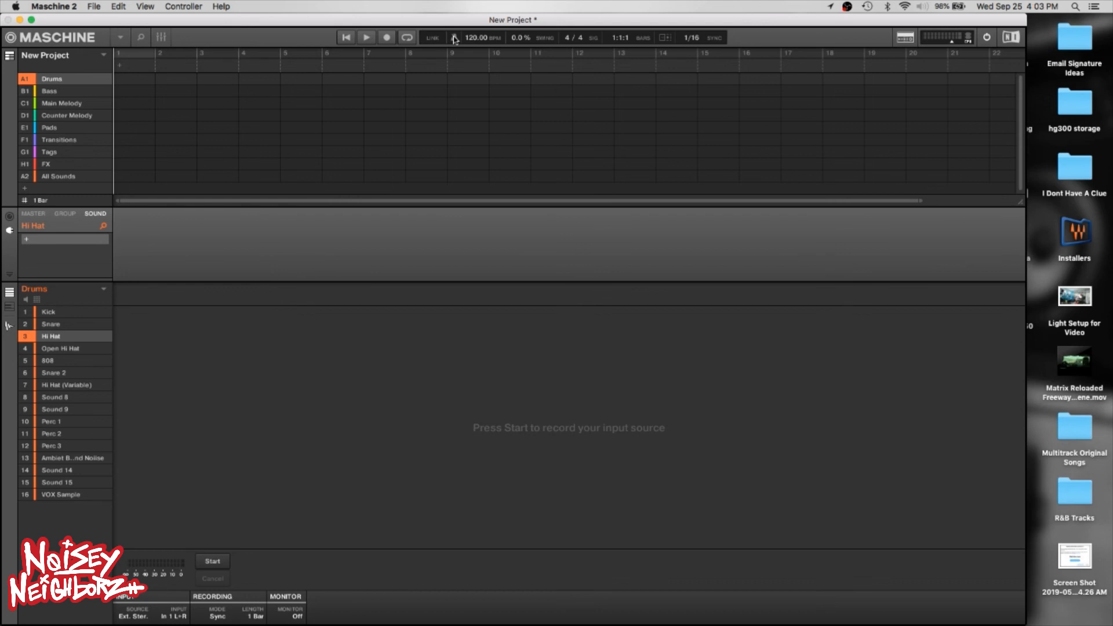
Cycle through the Tags, Counter Melody, Transitions and Pads groups, ending on Drums.
{"action": "left_click", "coordinate": [49, 150]}
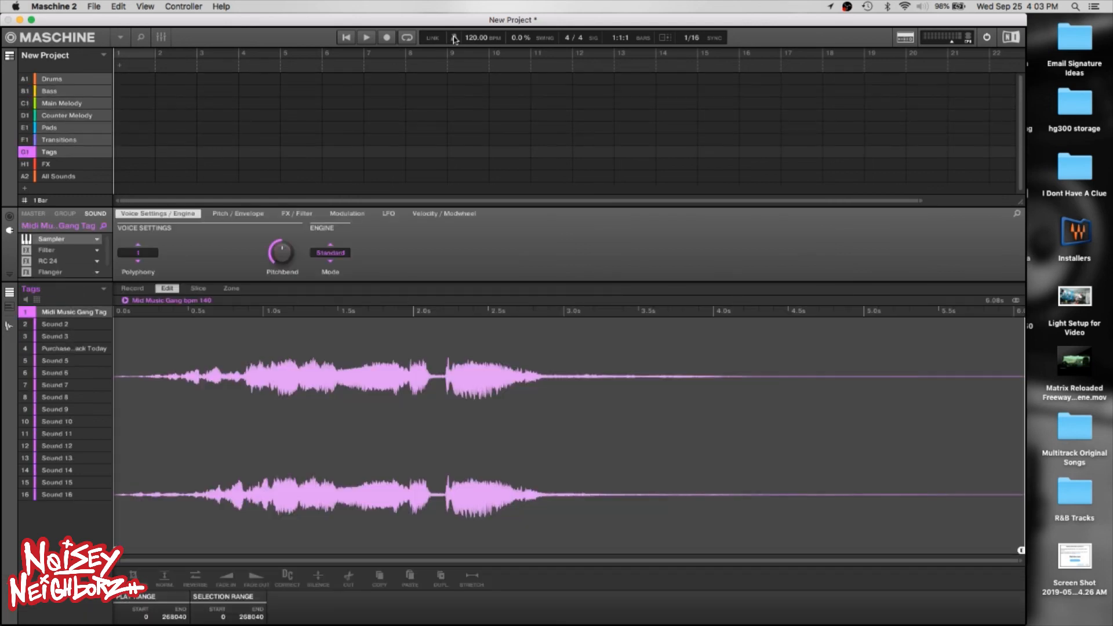
{"action": "left_click", "coordinate": [67, 115]}
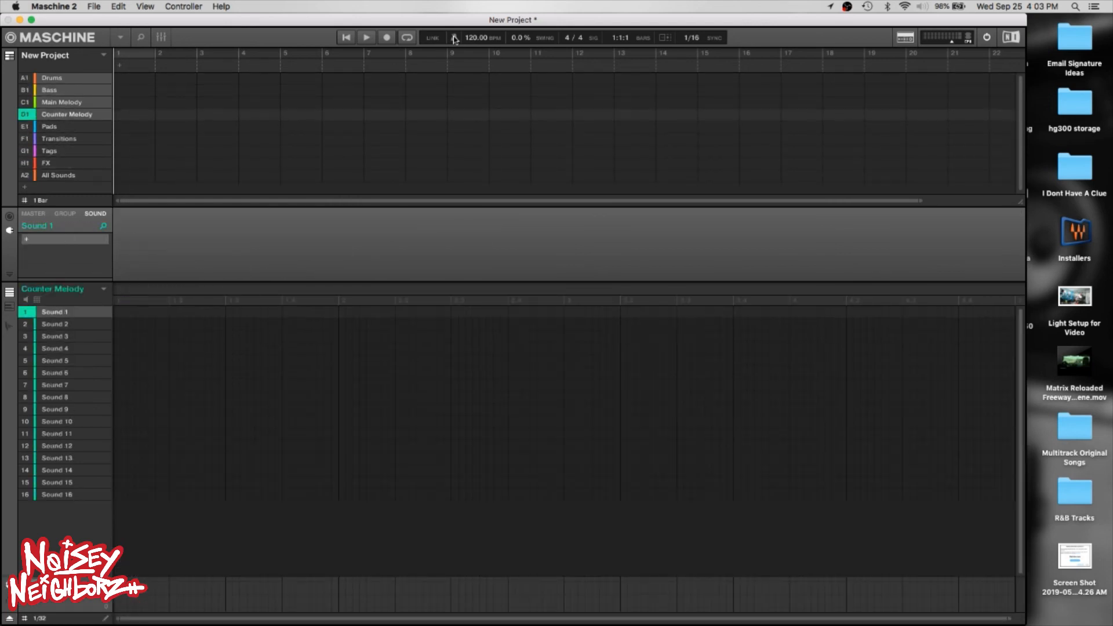
{"action": "left_click", "coordinate": [59, 140]}
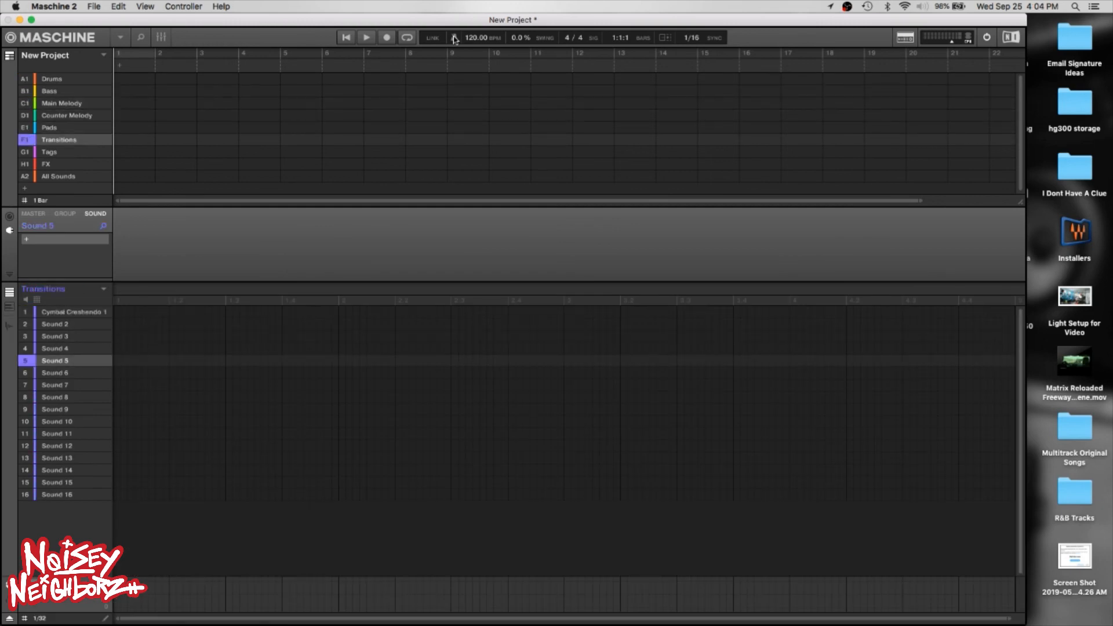
{"action": "left_click", "coordinate": [48, 126]}
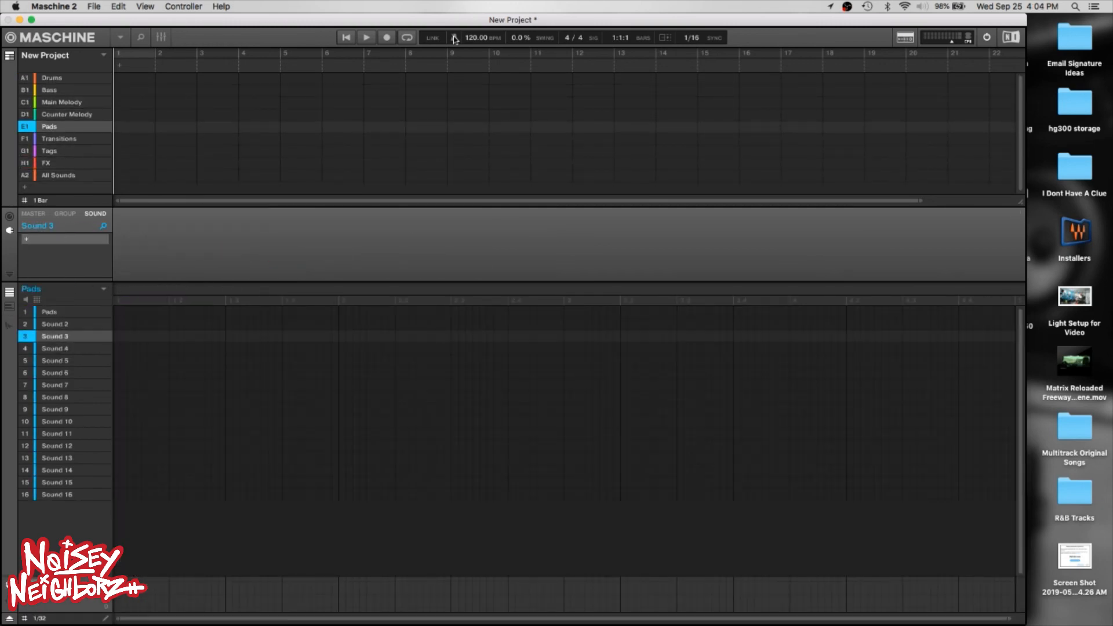
{"action": "left_click", "coordinate": [51, 78]}
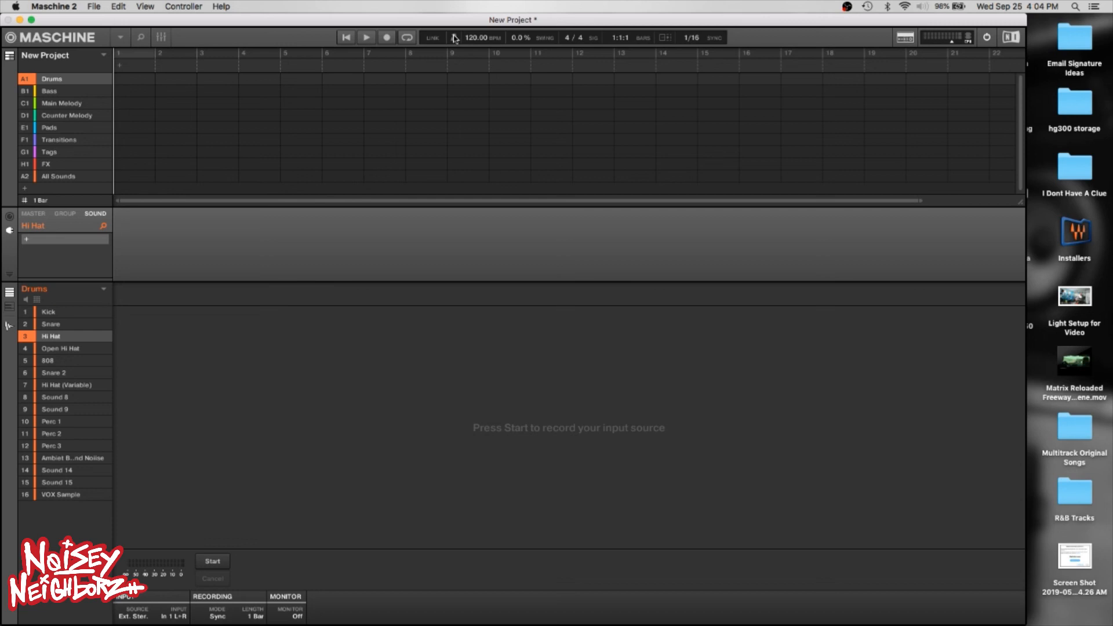
{"action": "mouse_move", "coordinate": [286, 141]}
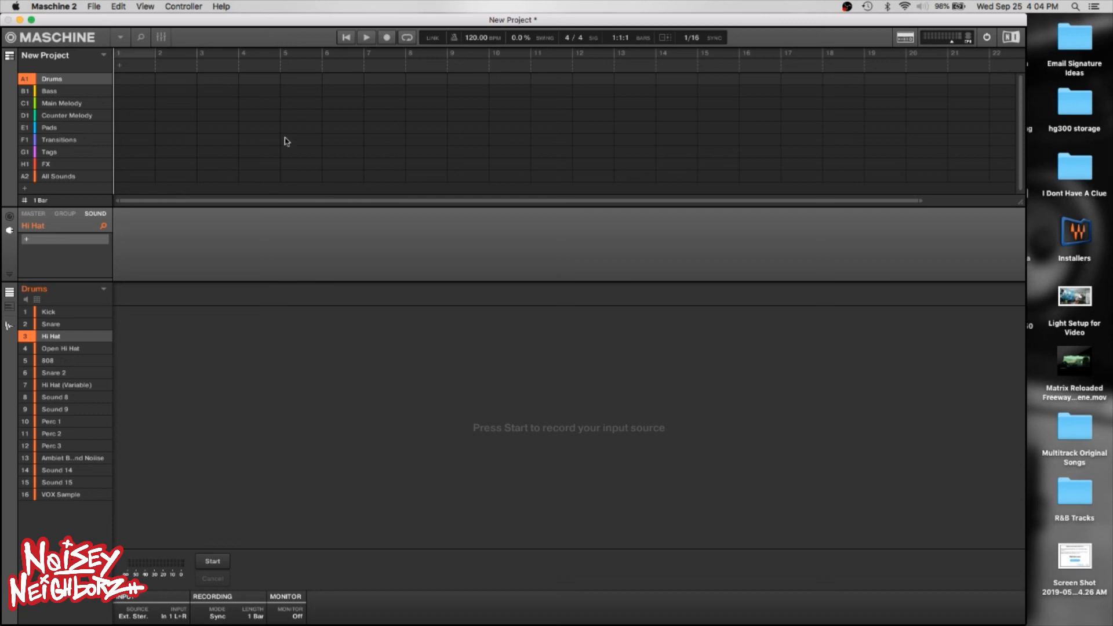
{"action": "mouse_move", "coordinate": [205, 233]}
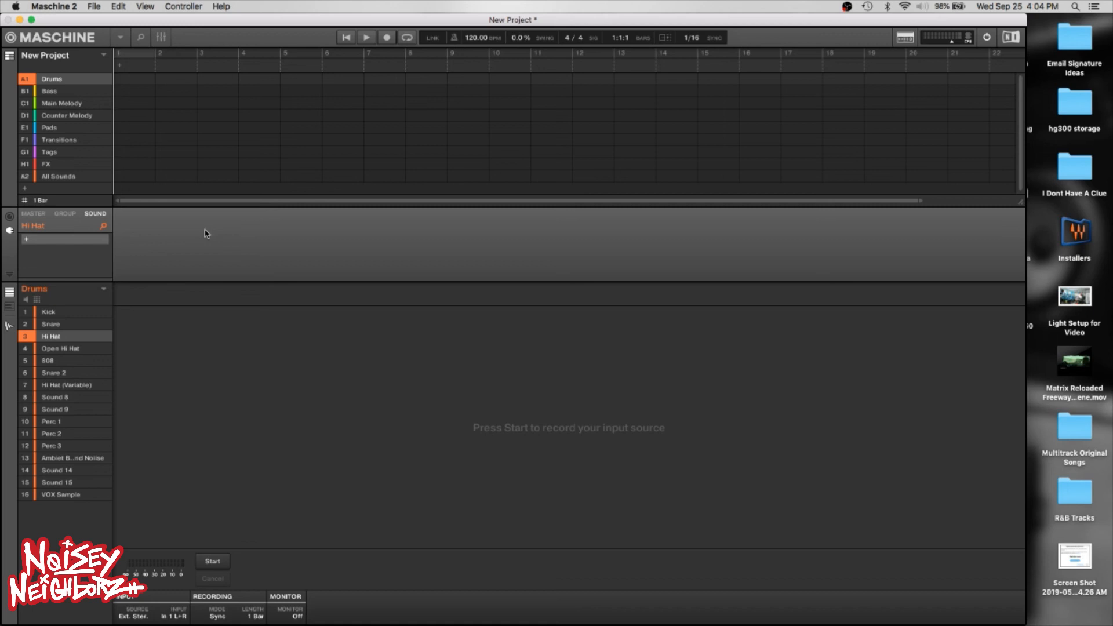